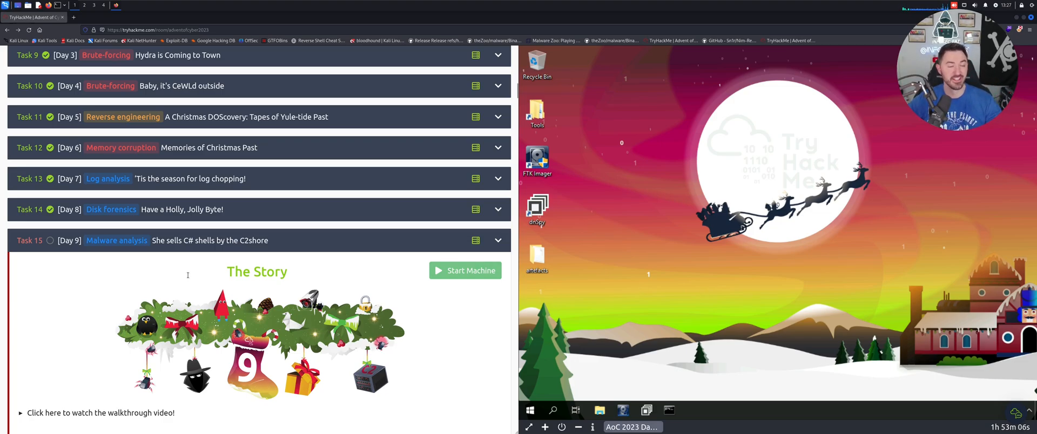
Read the Day 9 task's Story and Learning Objectives sections
scroll(down, 3)
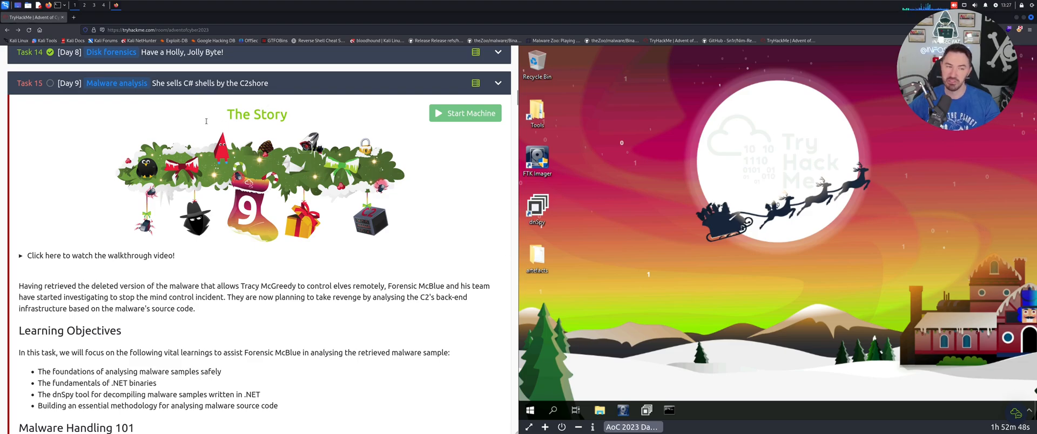
scroll(down, 3)
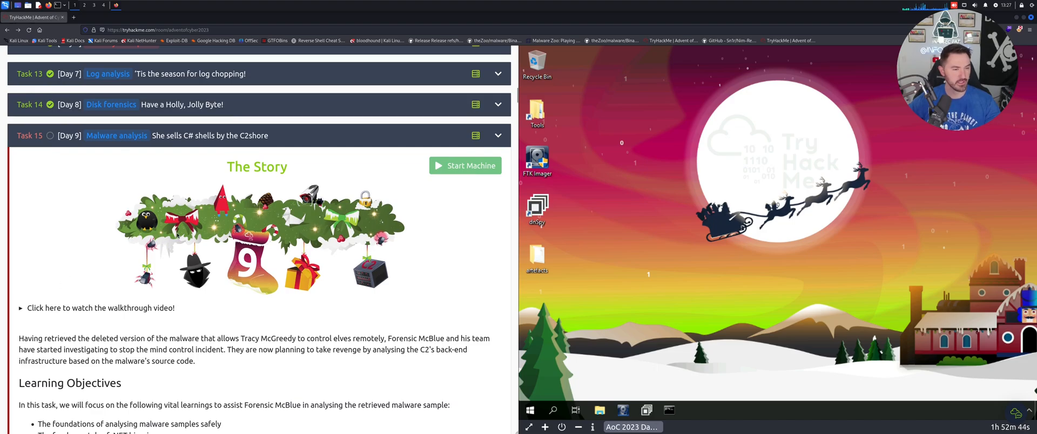
scroll(down, 3)
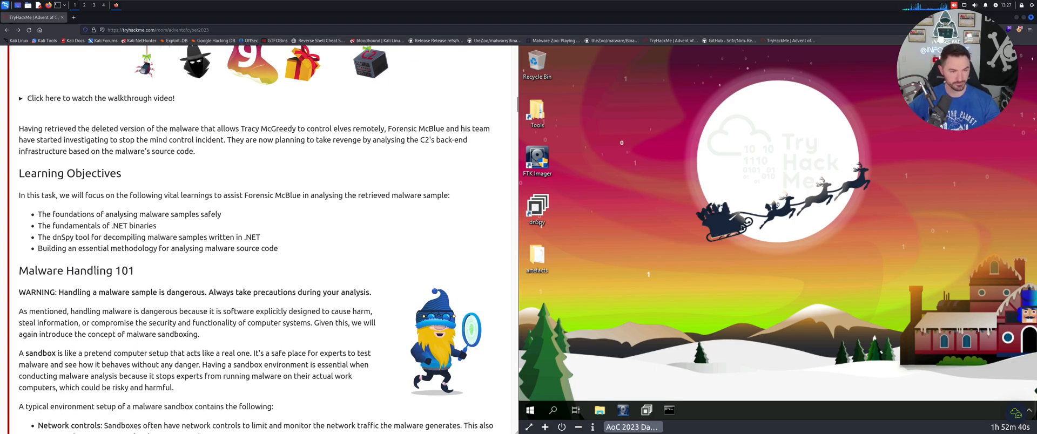
scroll(down, 3)
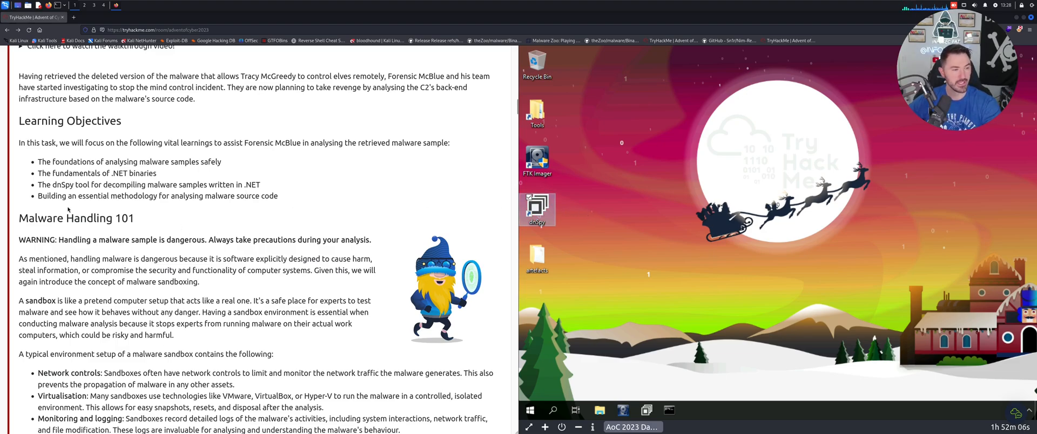
mouse_move(99, 211)
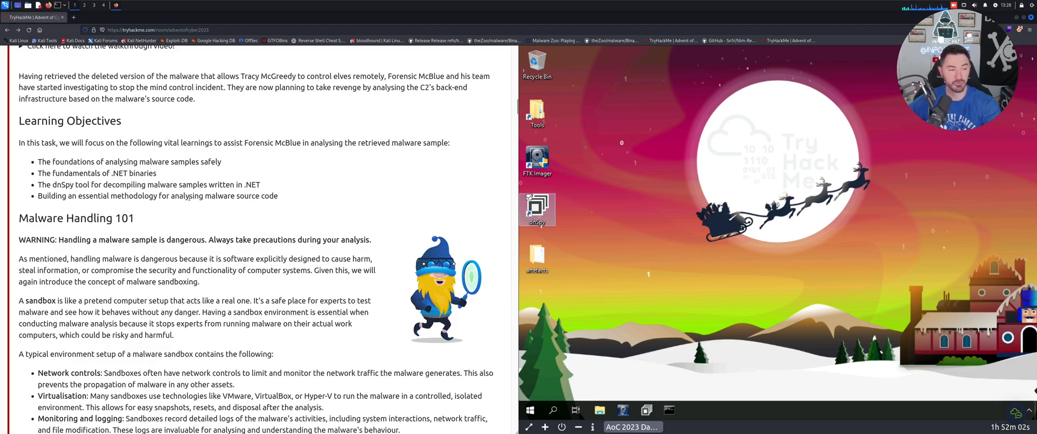
mouse_move(214, 215)
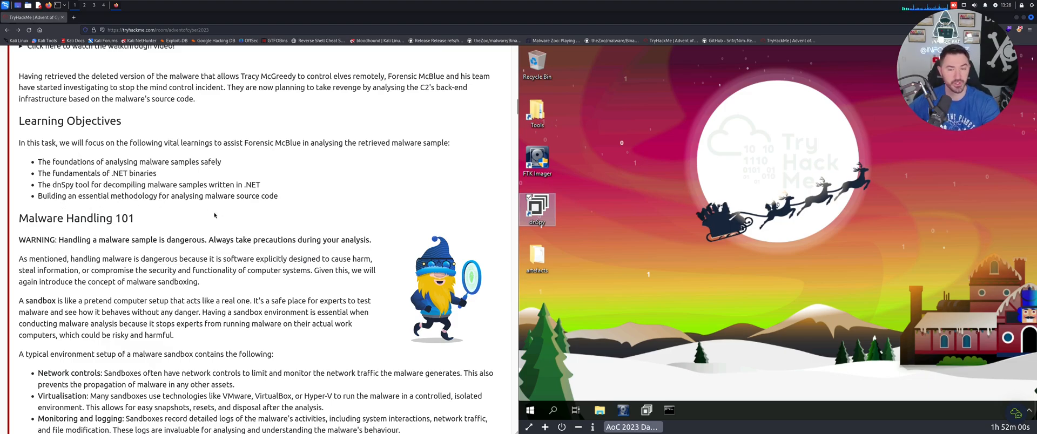
Read the Malware Handling 101 and sandboxing introduction
scroll(down, 3)
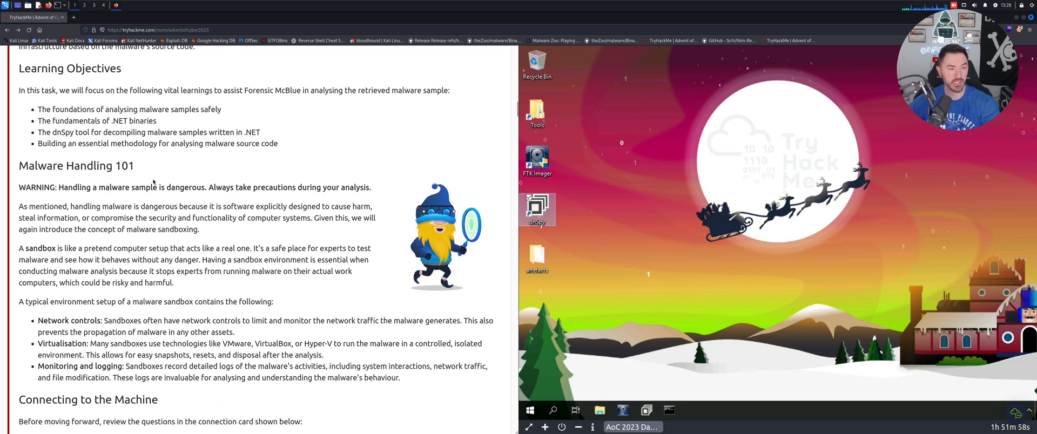
scroll(down, 3)
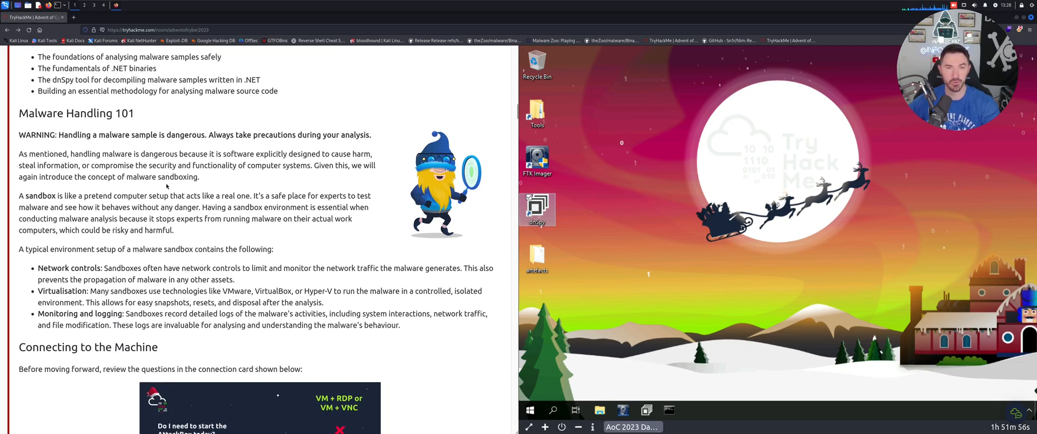
scroll(down, 3)
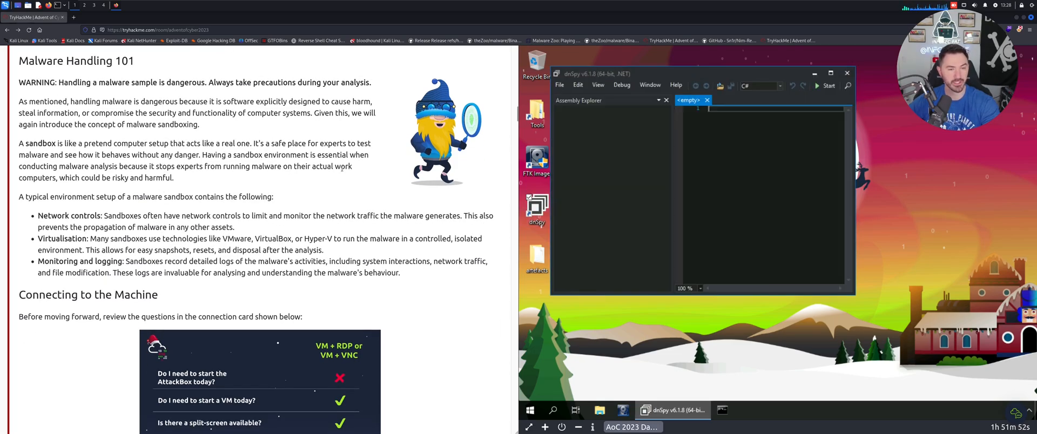
mouse_move(724, 76)
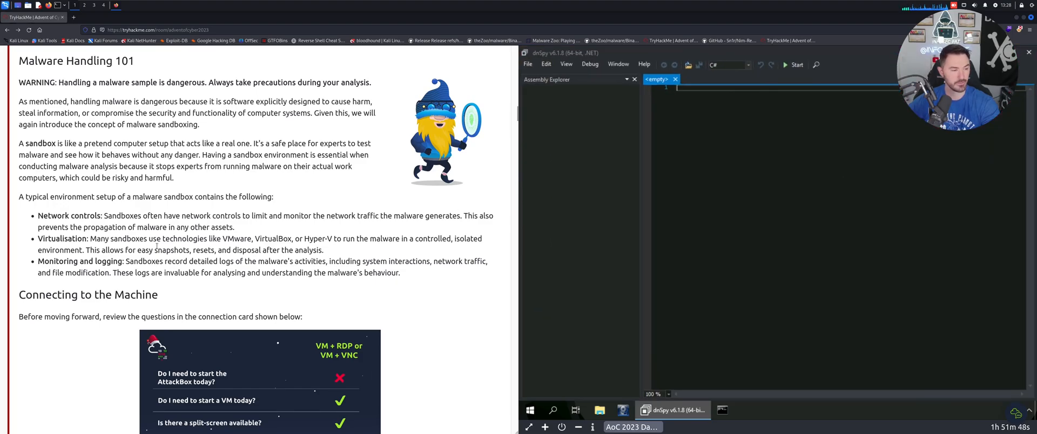
Read past Basic C# Programming and the C2 Primer to the Decompiling Malware Samples With dnSpy section
scroll(down, 3)
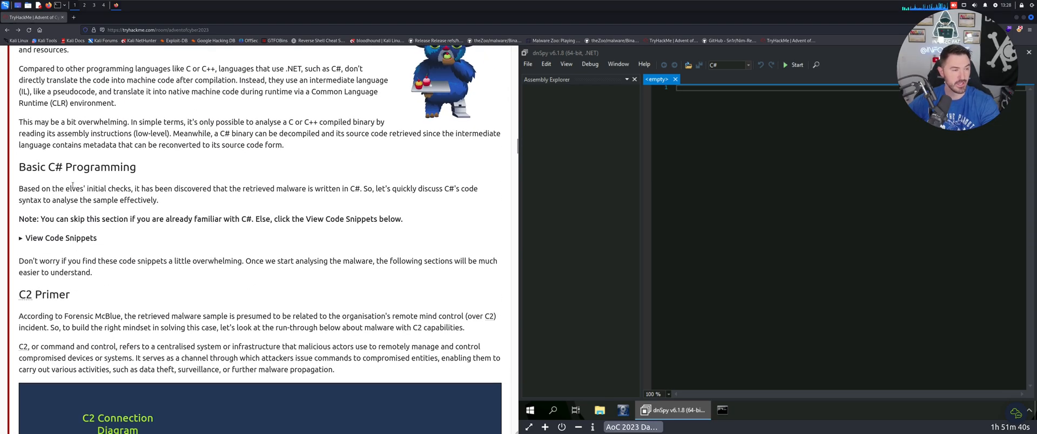
mouse_move(131, 211)
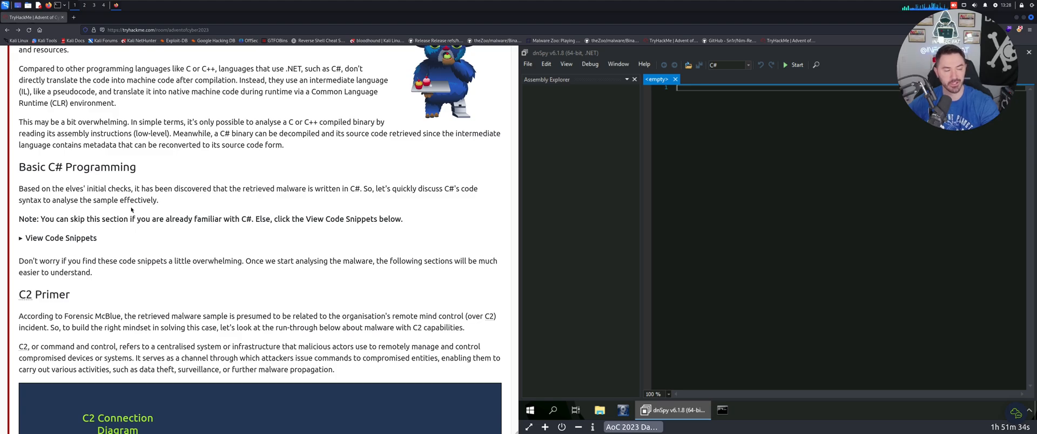
scroll(down, 3)
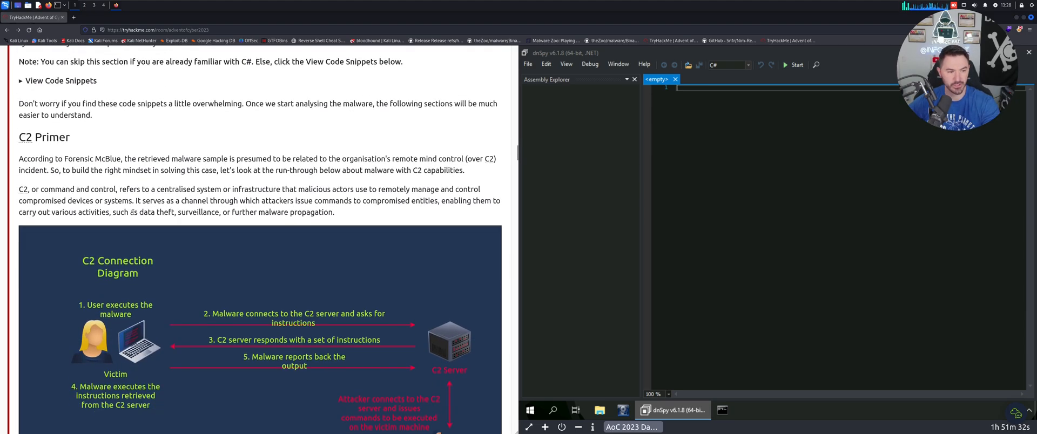
scroll(down, 3)
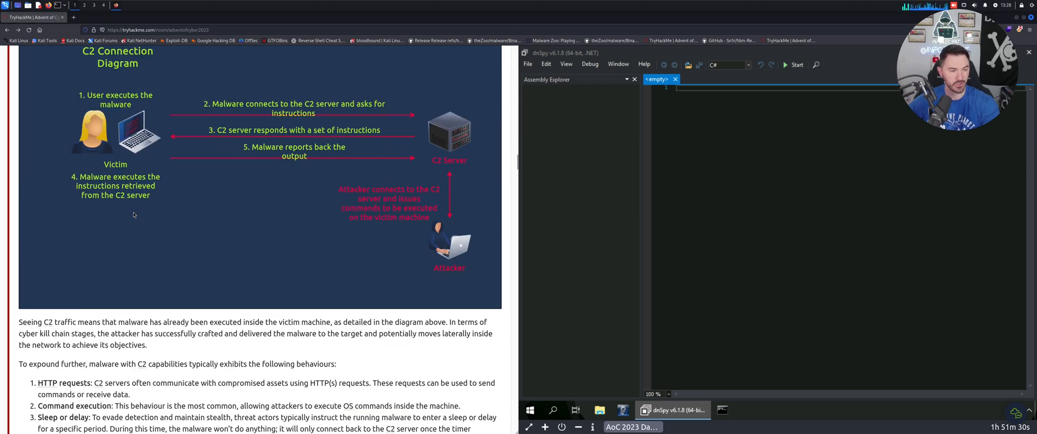
scroll(down, 3)
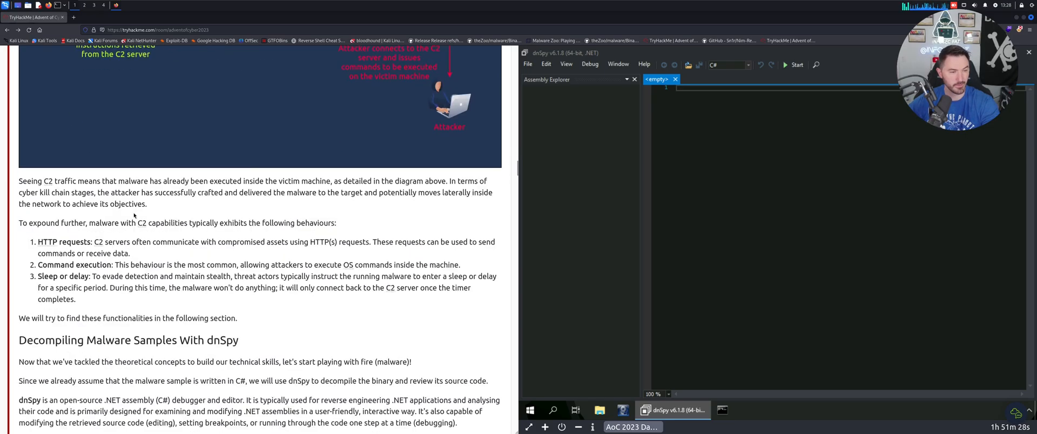
scroll(down, 3)
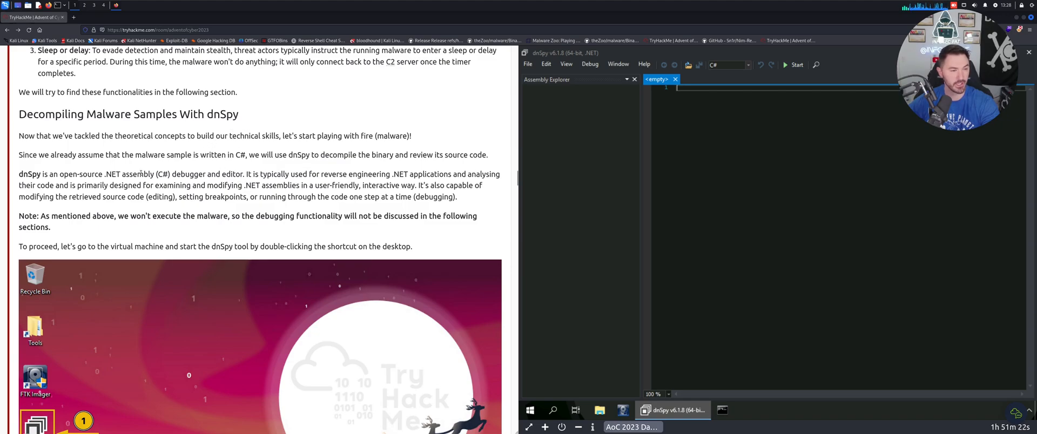
scroll(down, 3)
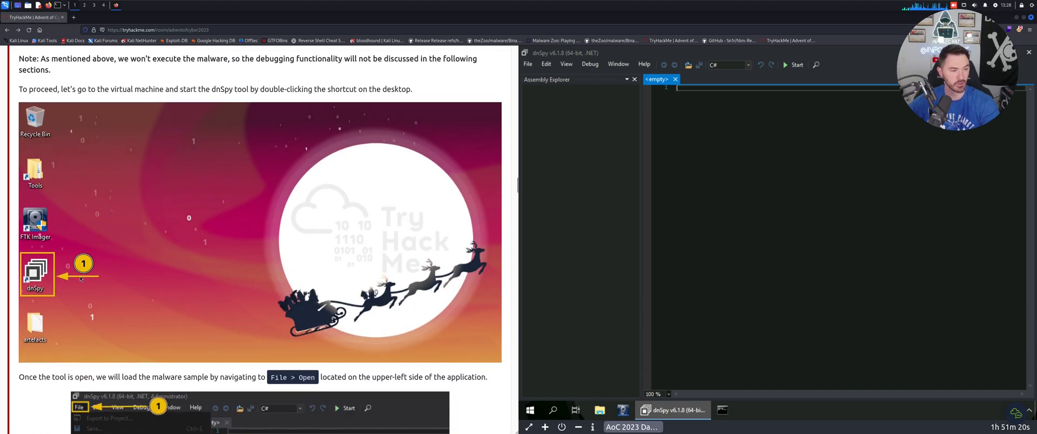
scroll(down, 3)
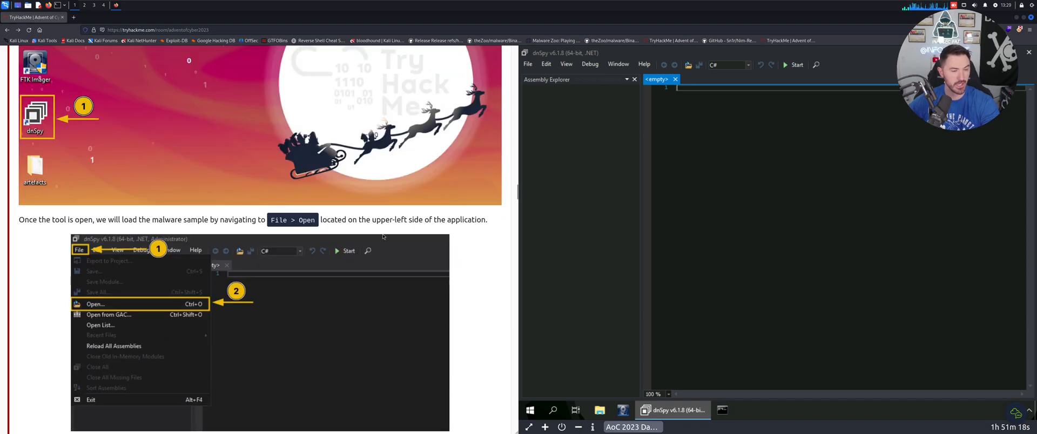
Load JuicyTomaTOY_defanged from Desktop\artefacts into dnSpy via File > Open
click(527, 63)
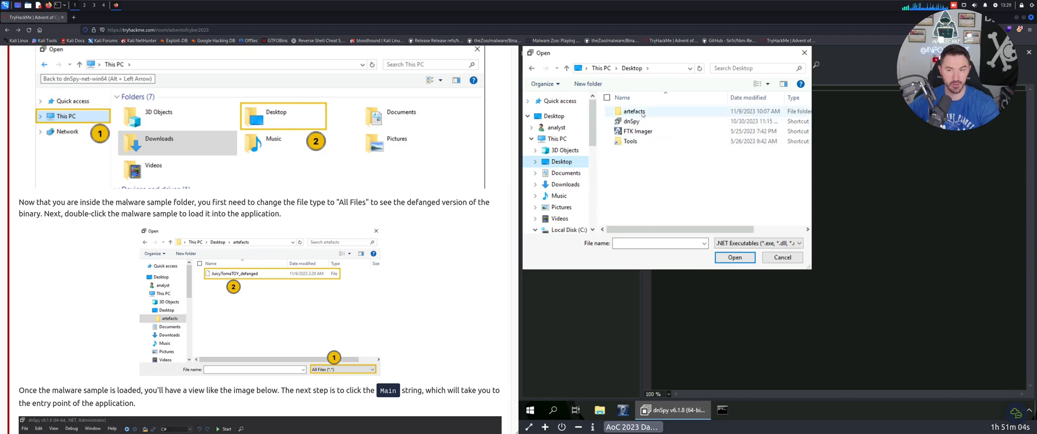
double_click(634, 111)
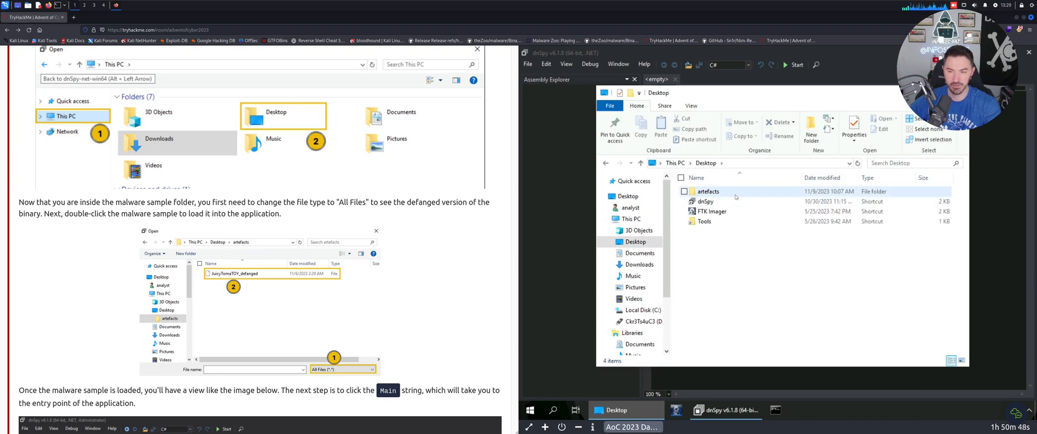
double_click(708, 191)
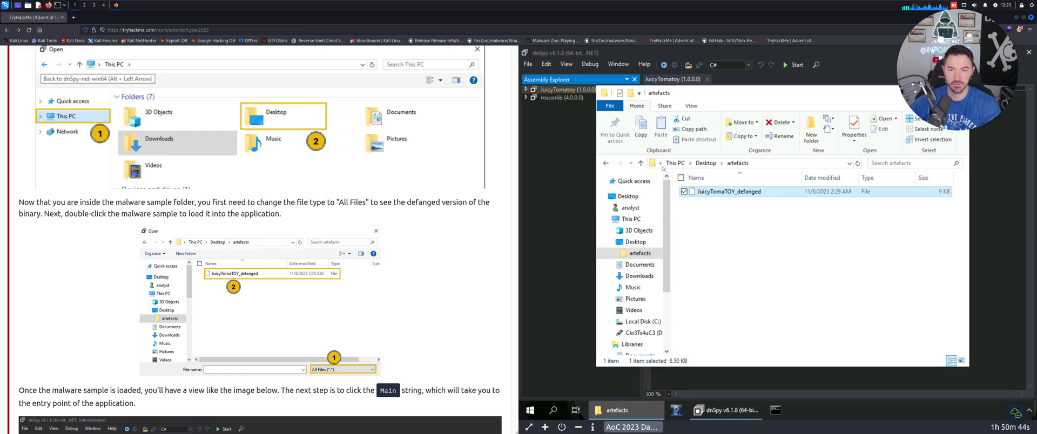
double_click(726, 191)
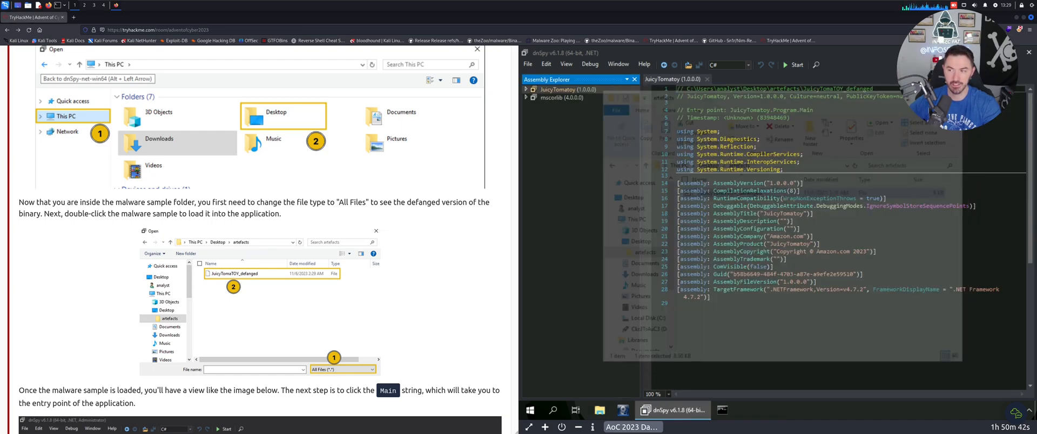
Expand JuicyTomatoy and its Program class in Assembly Explorer to list the methods
scroll(down, 3)
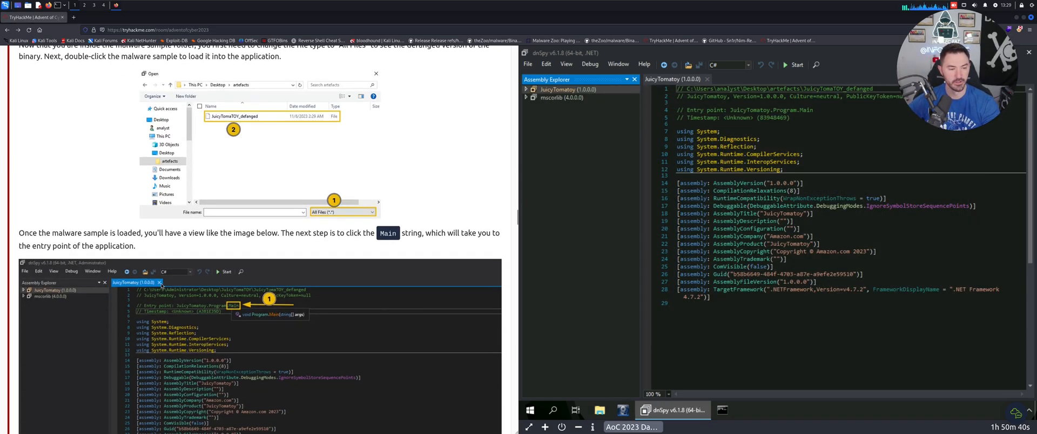
scroll(down, 3)
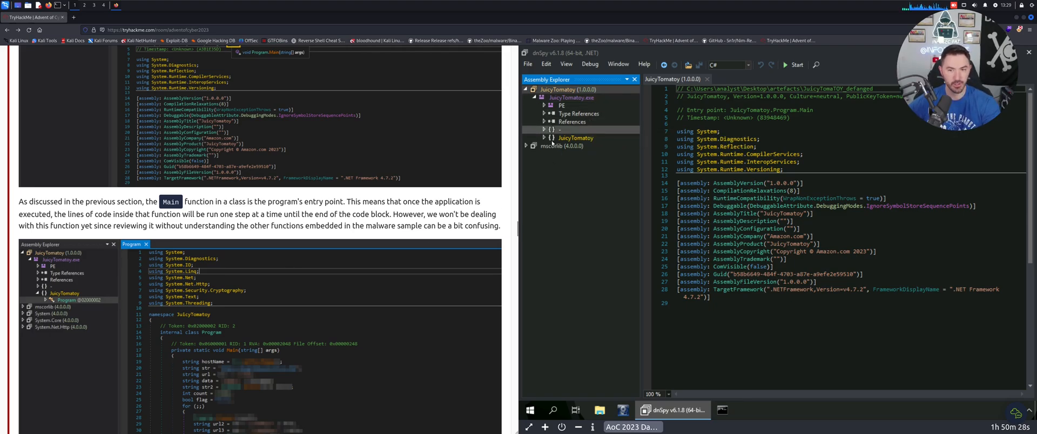
click(543, 137)
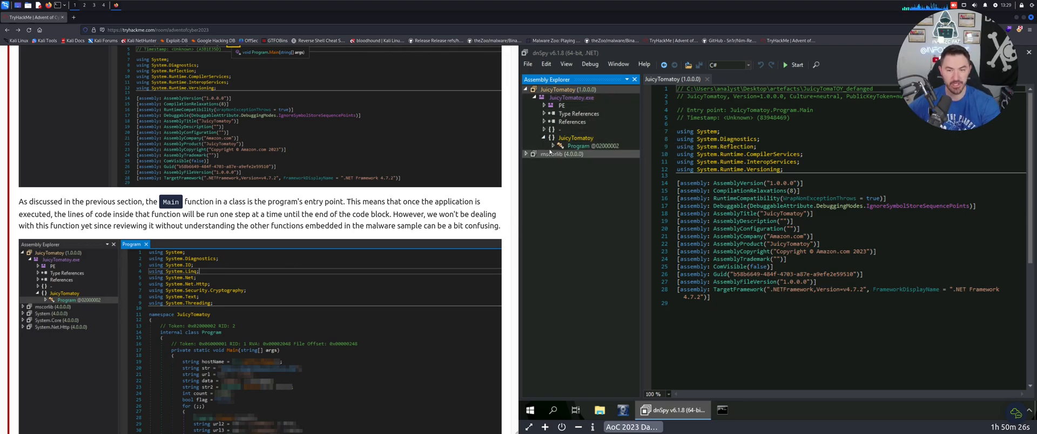
click(562, 146)
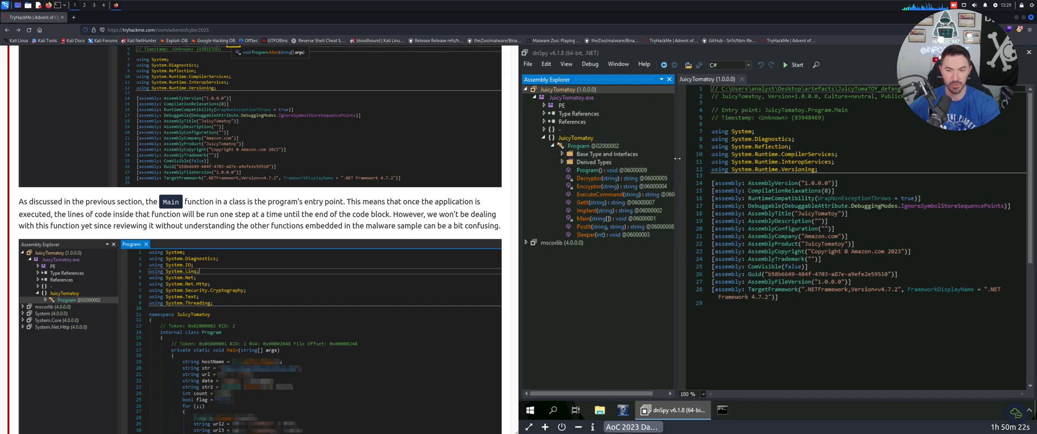
click(585, 218)
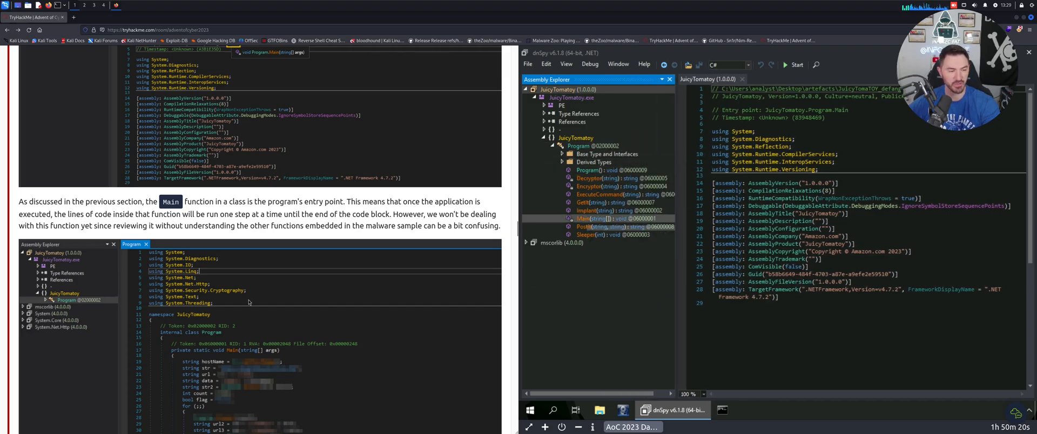
Display the decompiled Program class with its Main function in the code view
scroll(down, 3)
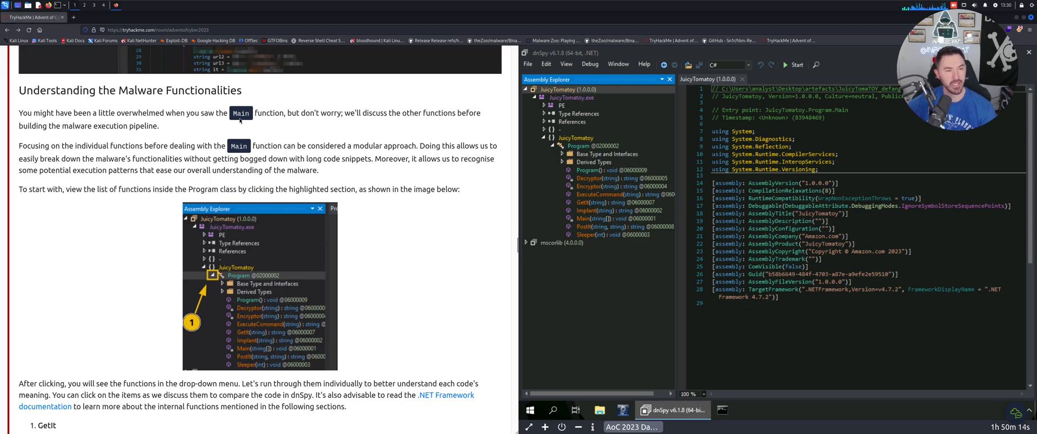
click(589, 170)
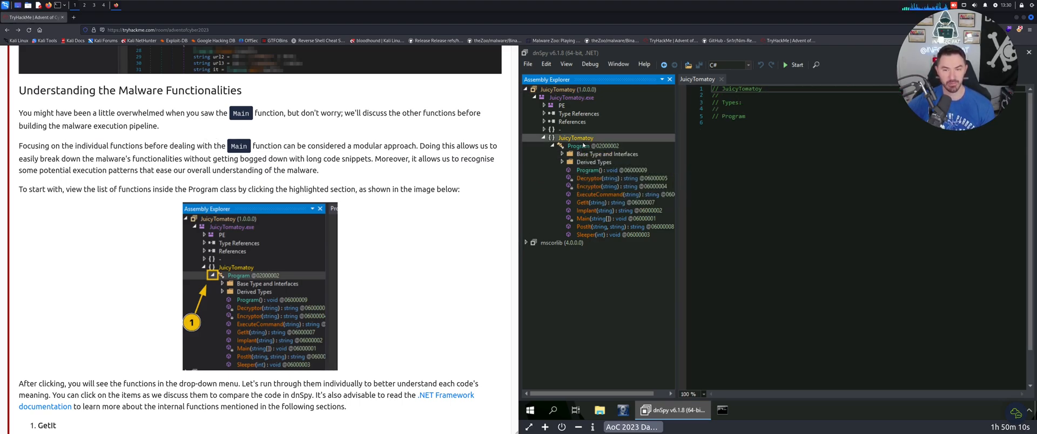
click(595, 146)
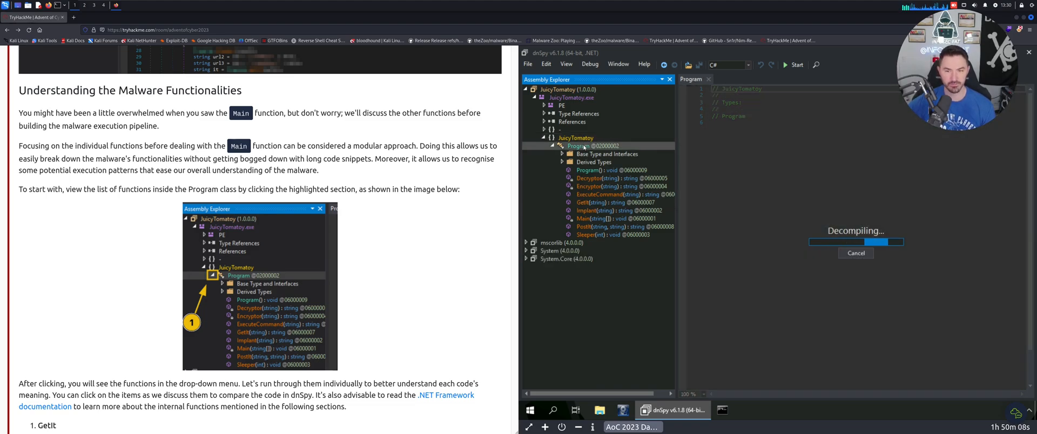
click(579, 146)
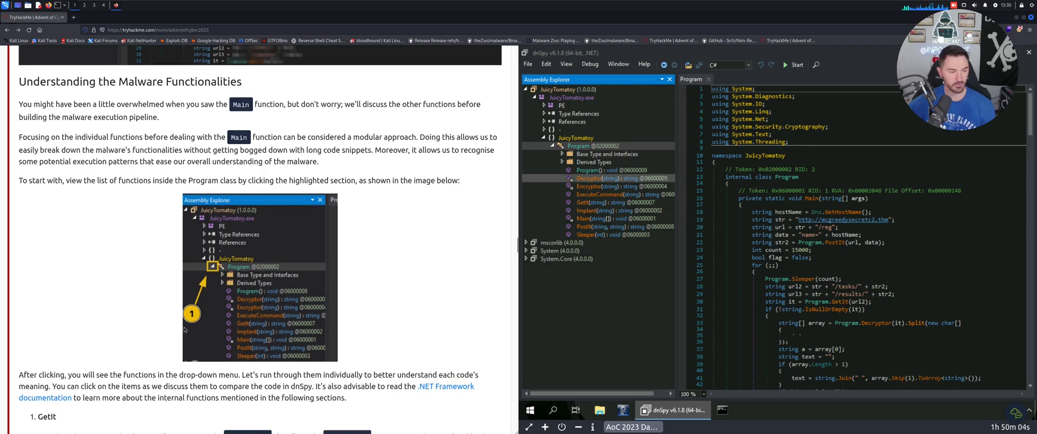
Read through the walkthrough explaining each of the malware's functions
scroll(down, 3)
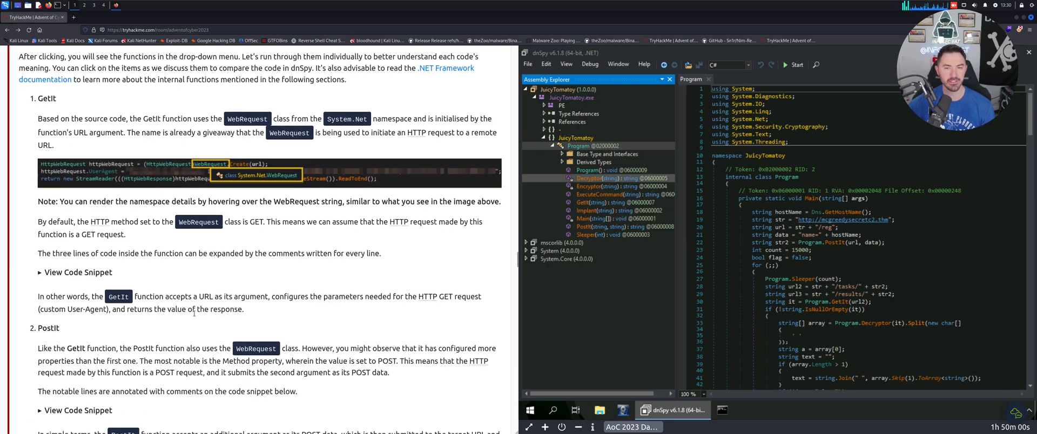
scroll(down, 3)
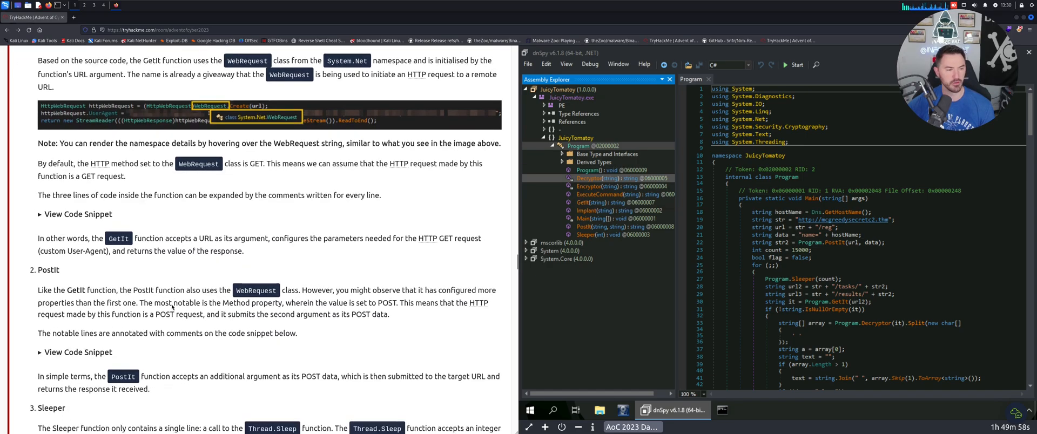
scroll(down, 3)
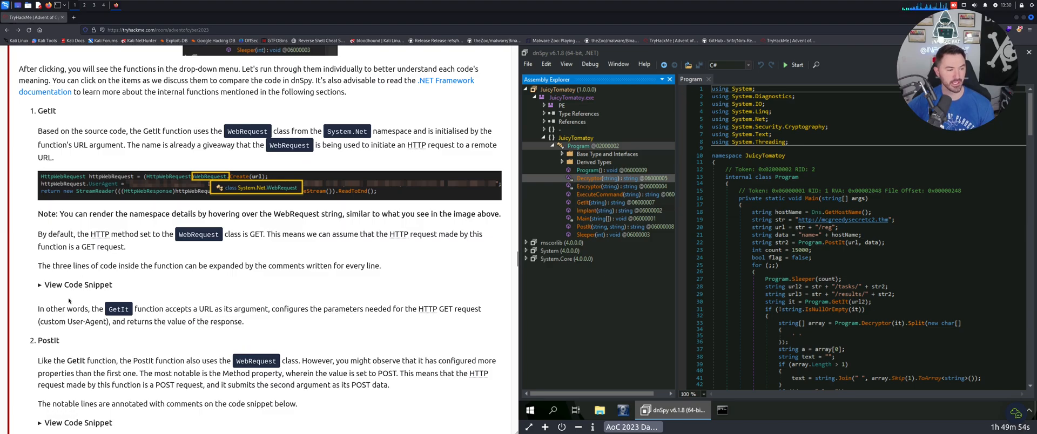
scroll(down, 3)
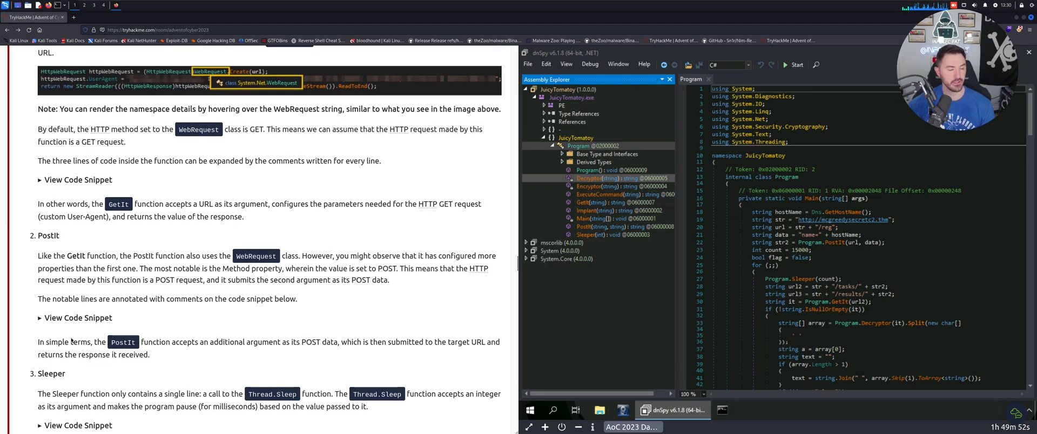
scroll(down, 3)
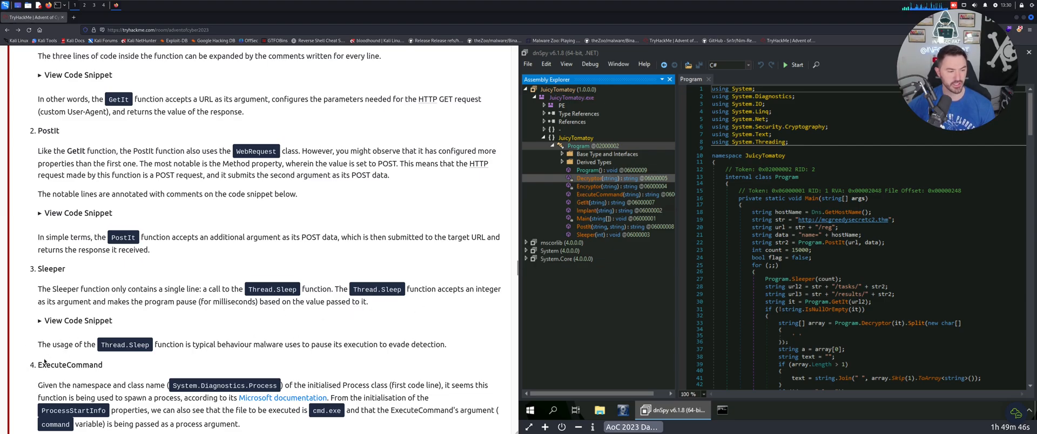
scroll(down, 3)
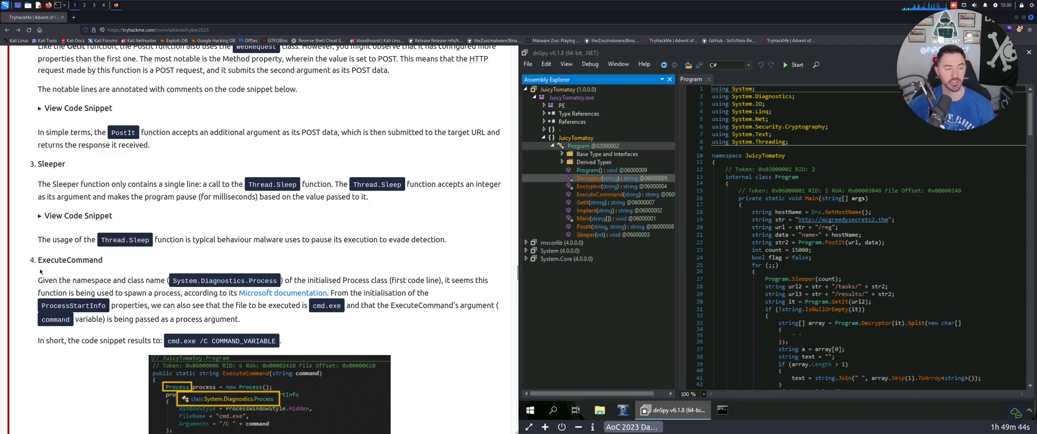
scroll(down, 3)
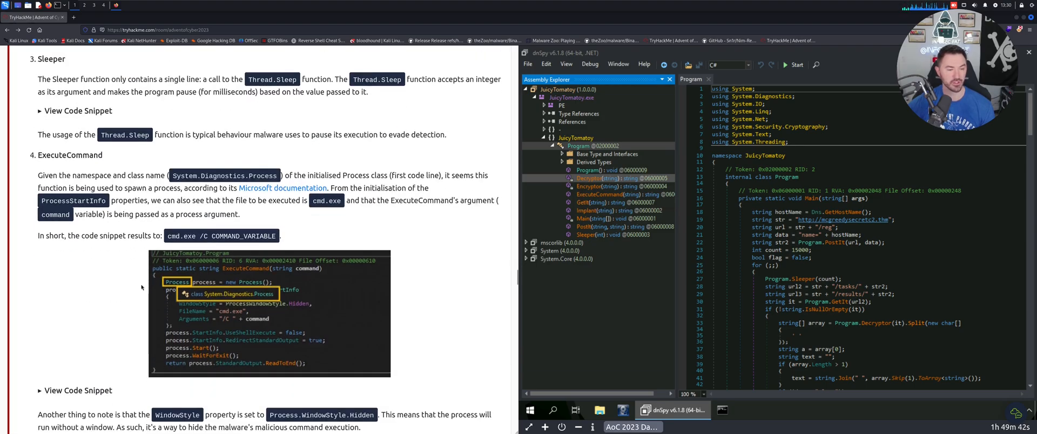
scroll(down, 3)
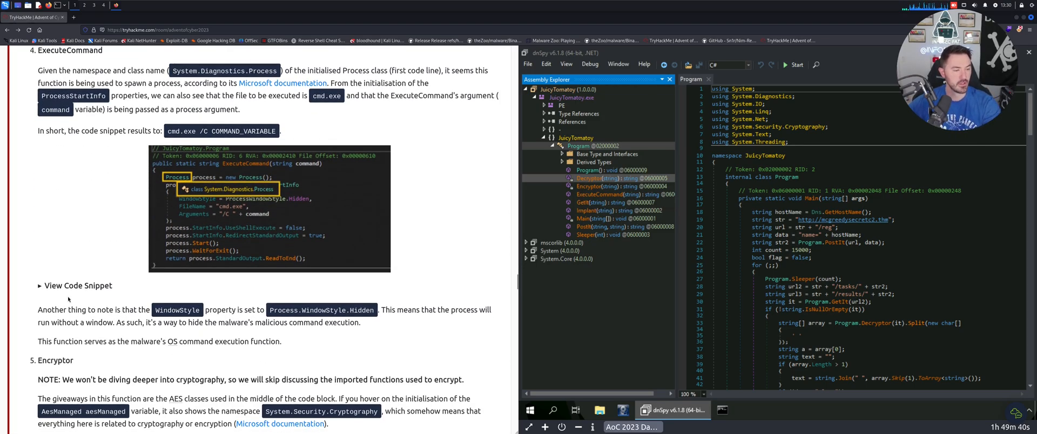
scroll(down, 3)
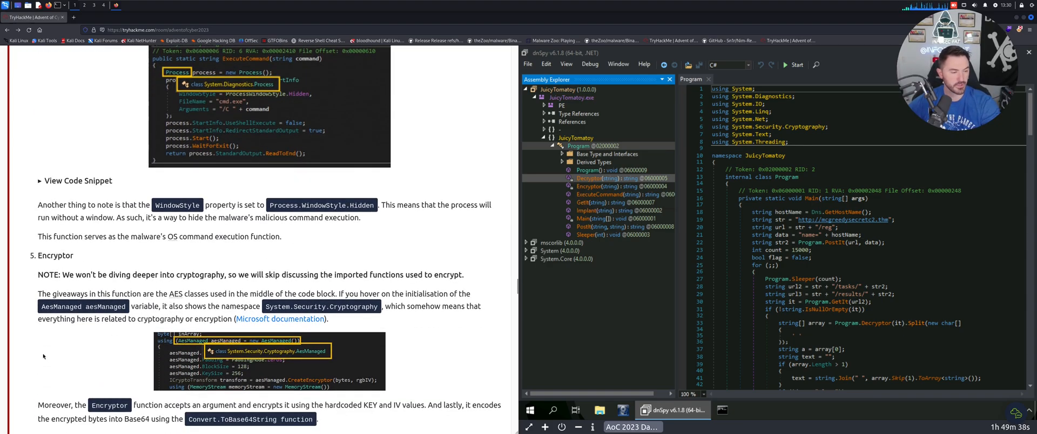
scroll(down, 3)
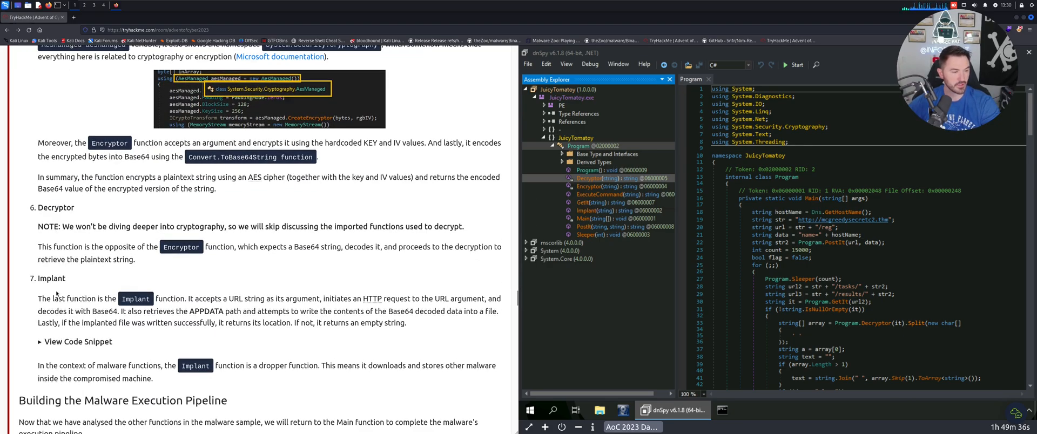
scroll(down, 3)
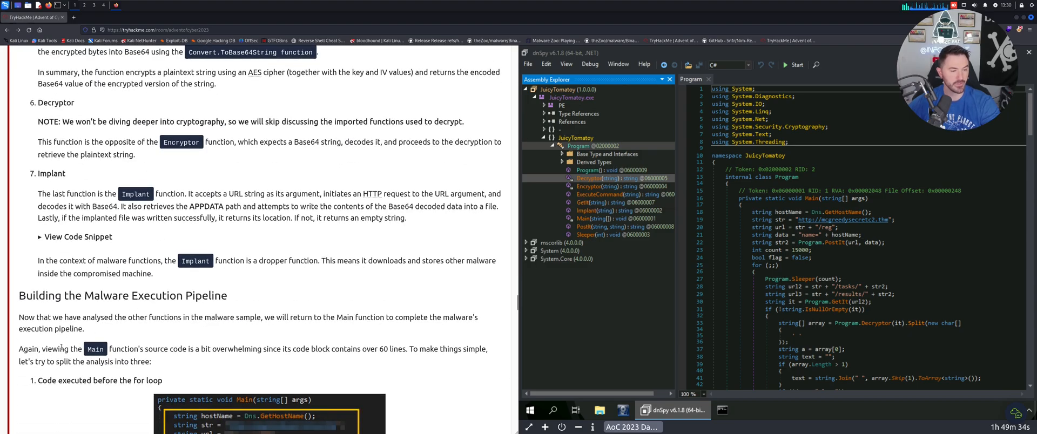
scroll(down, 3)
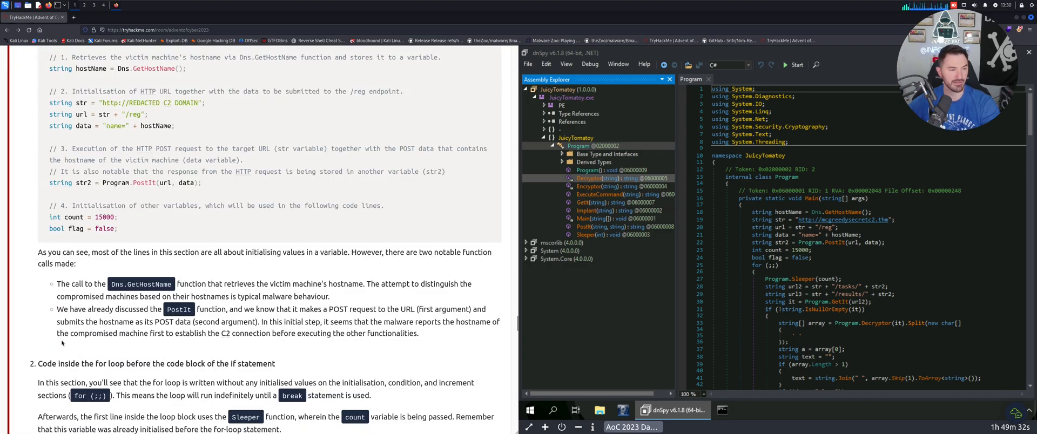
scroll(down, 3)
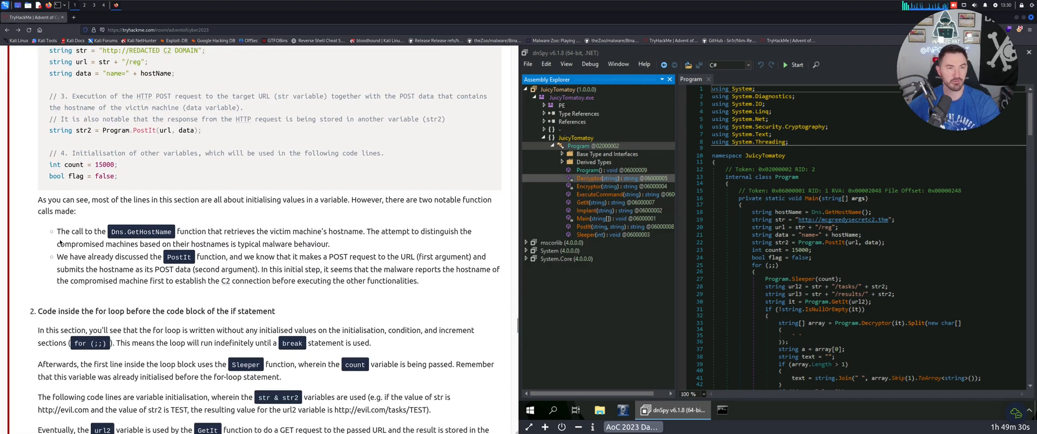
scroll(down, 3)
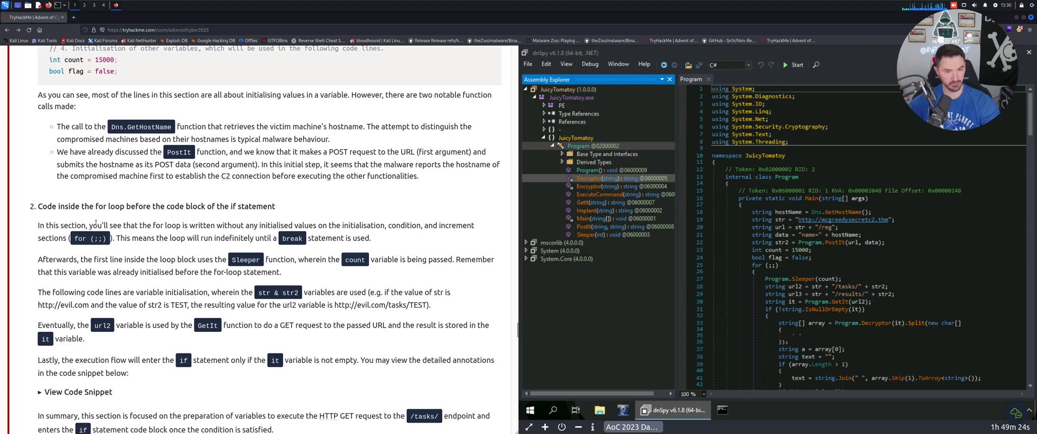
scroll(down, 3)
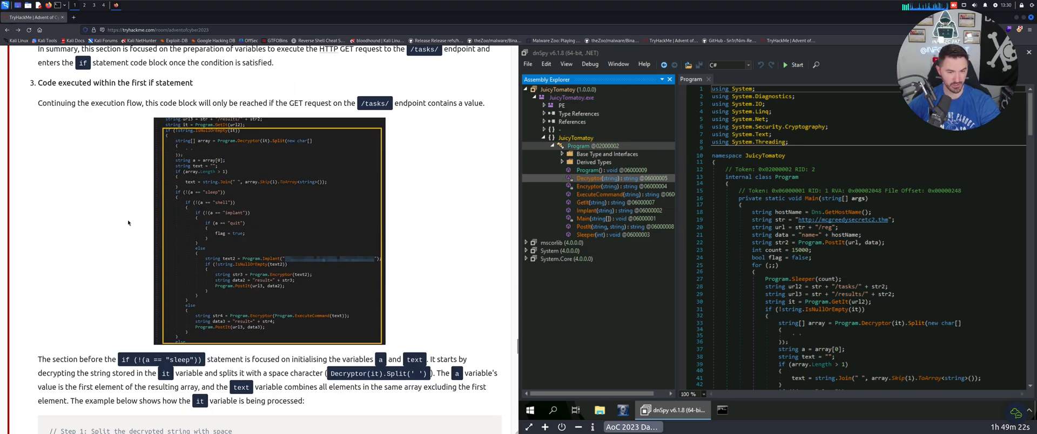
scroll(down, 3)
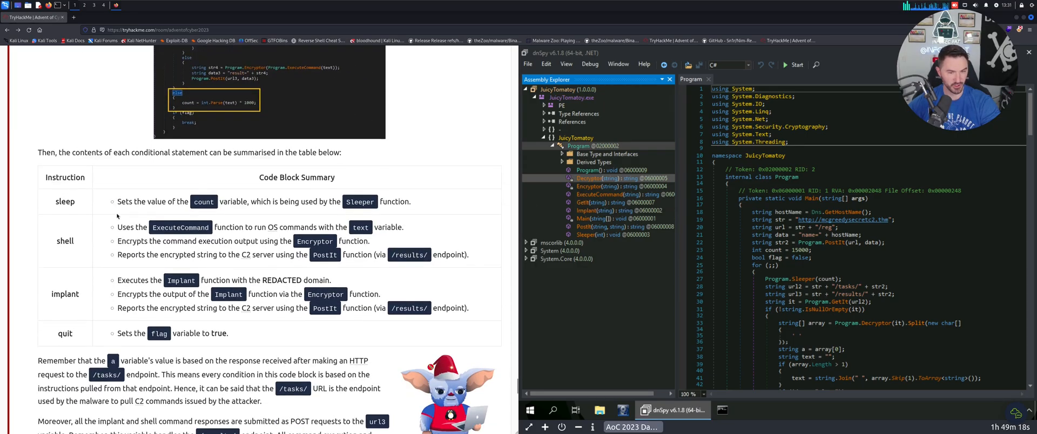
scroll(down, 3)
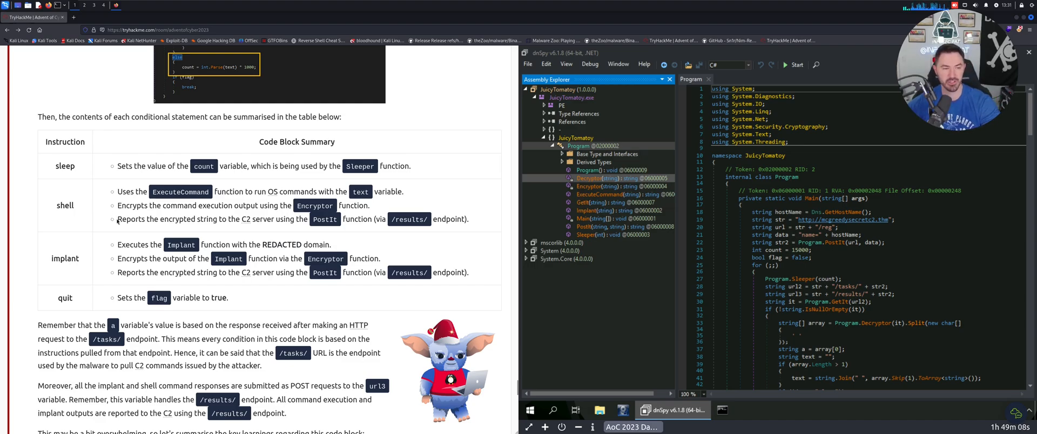
Read the conclusion and reach the 'Answer the questions below' section
scroll(down, 3)
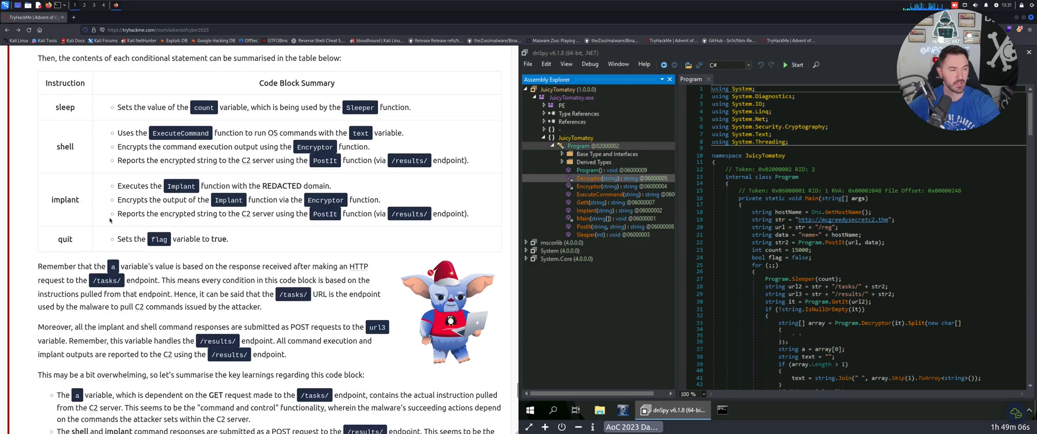
scroll(down, 3)
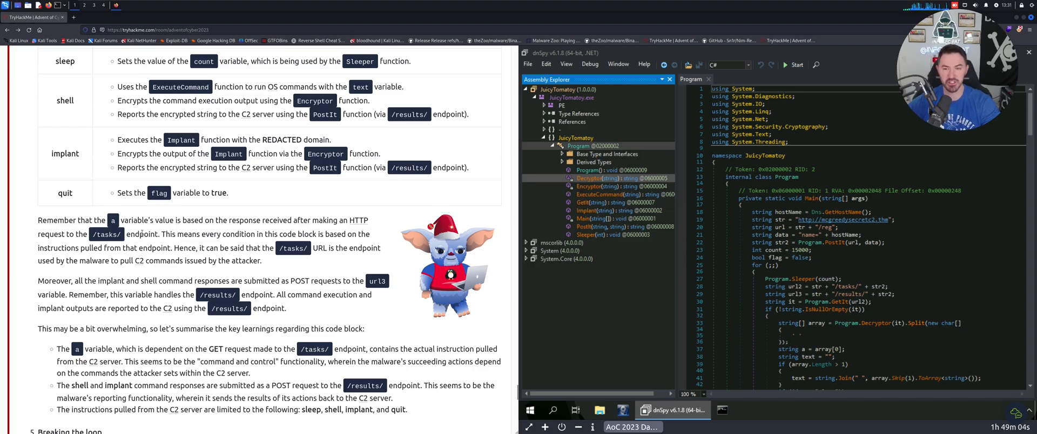
scroll(down, 3)
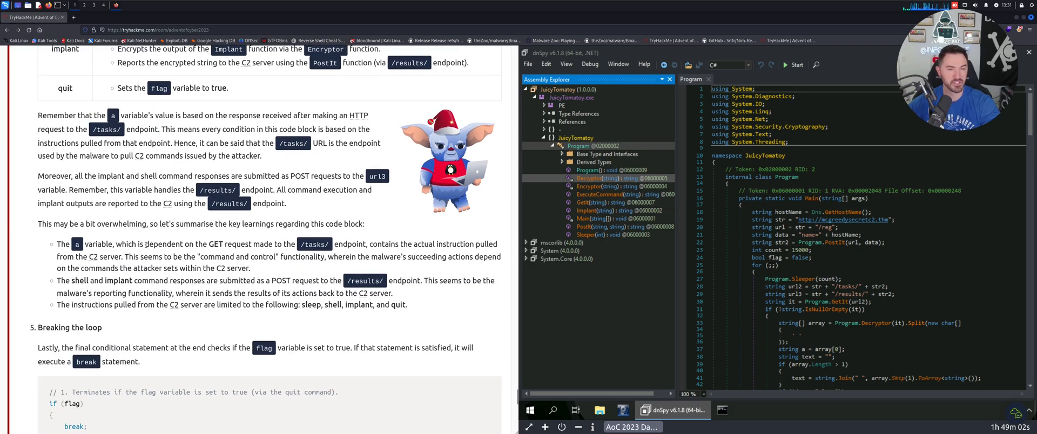
scroll(down, 3)
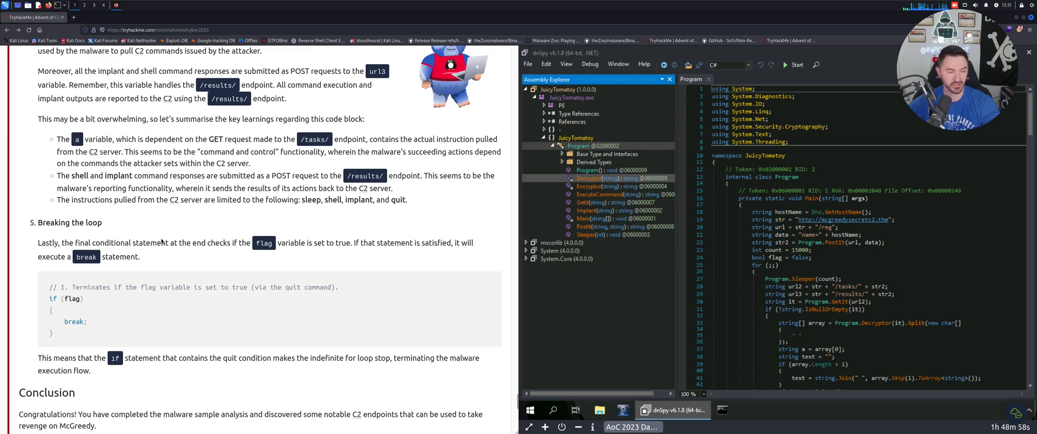
scroll(down, 3)
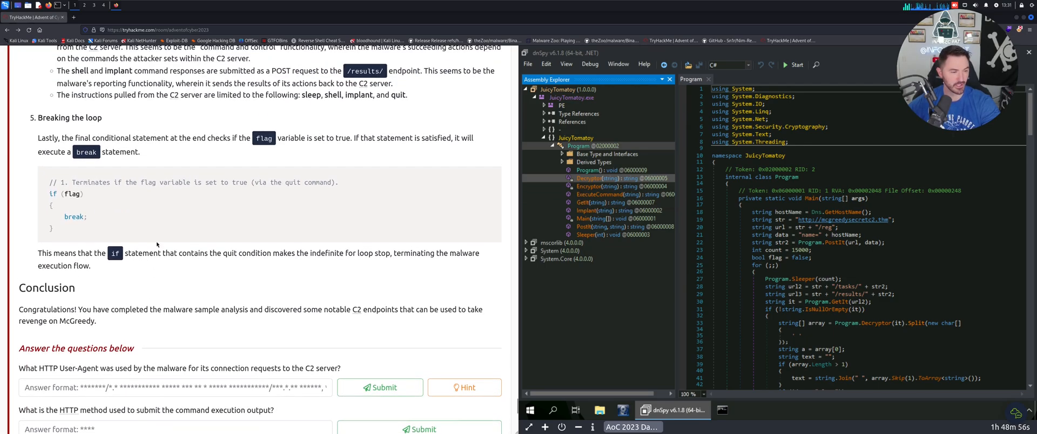
scroll(down, 3)
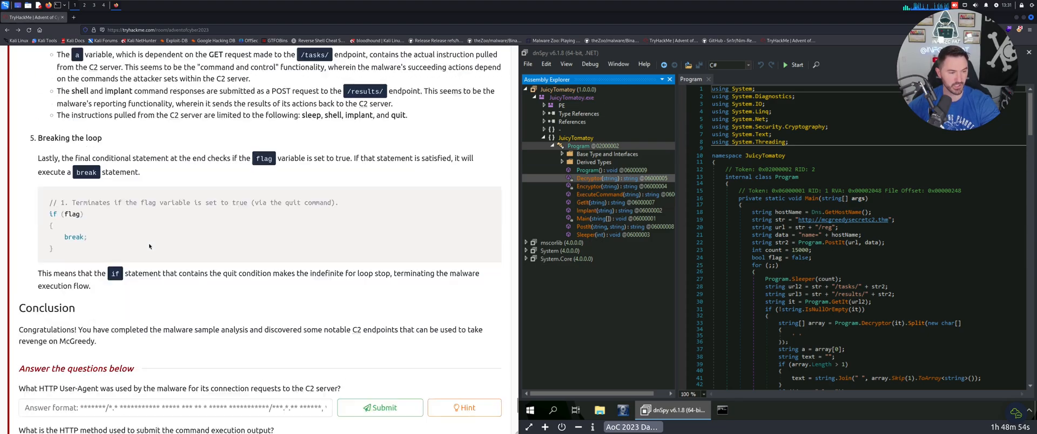
scroll(down, 3)
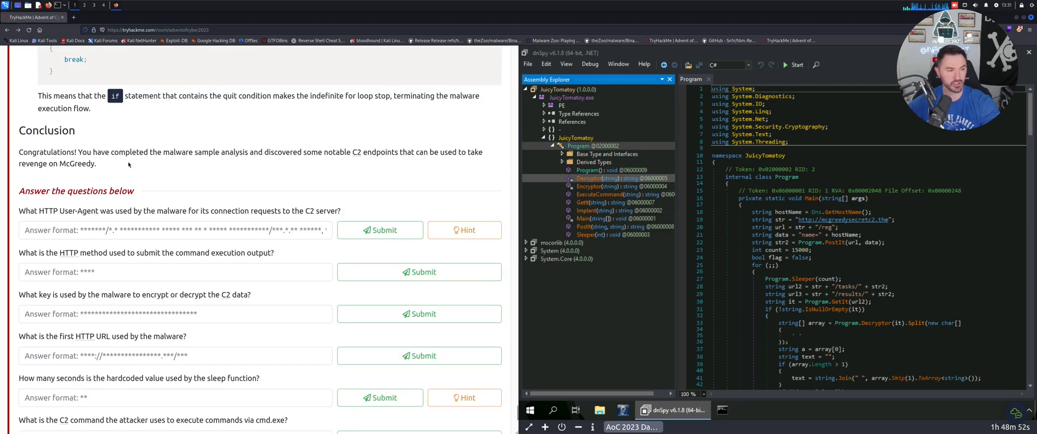
mouse_move(448, 174)
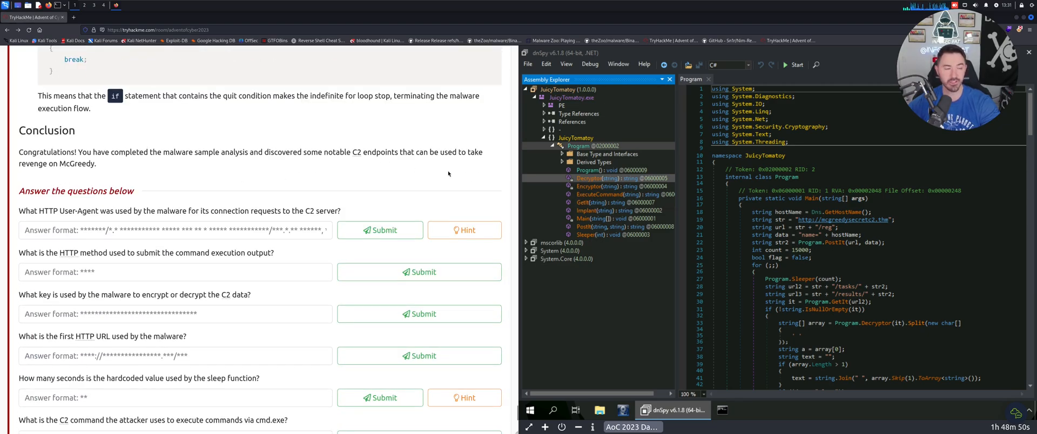
mouse_move(125, 174)
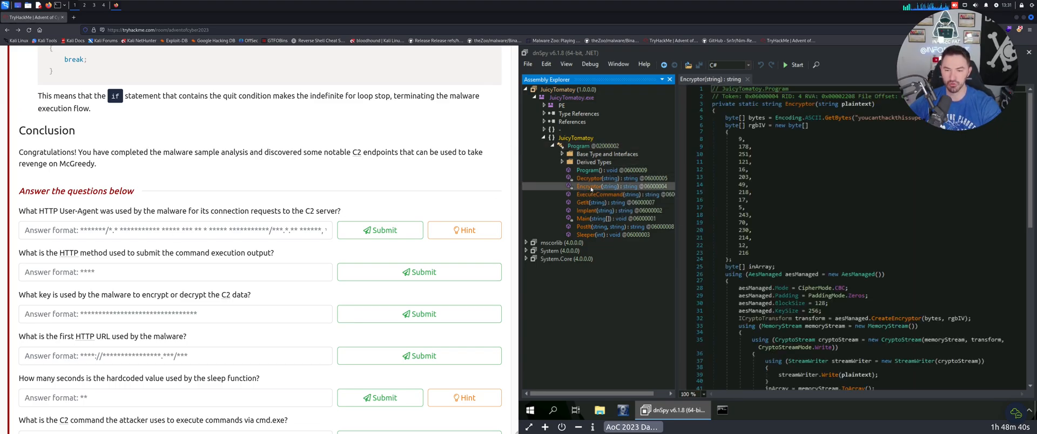
View the decompiled ExecuteCommand, Implant, PostIt and Sleeper methods in turn
click(606, 193)
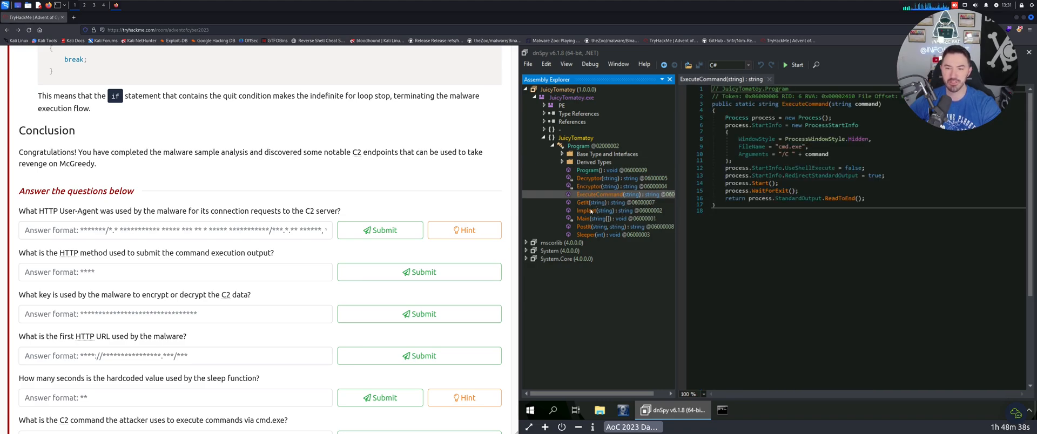
click(592, 210)
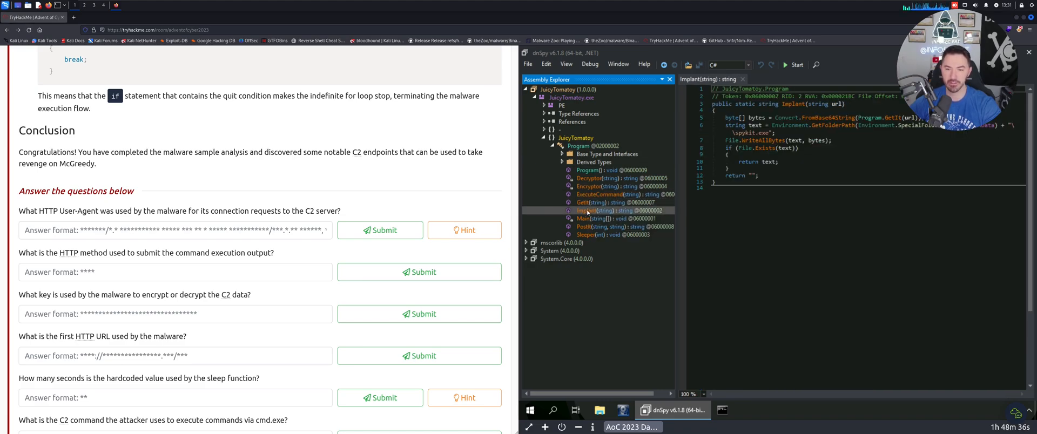
click(599, 227)
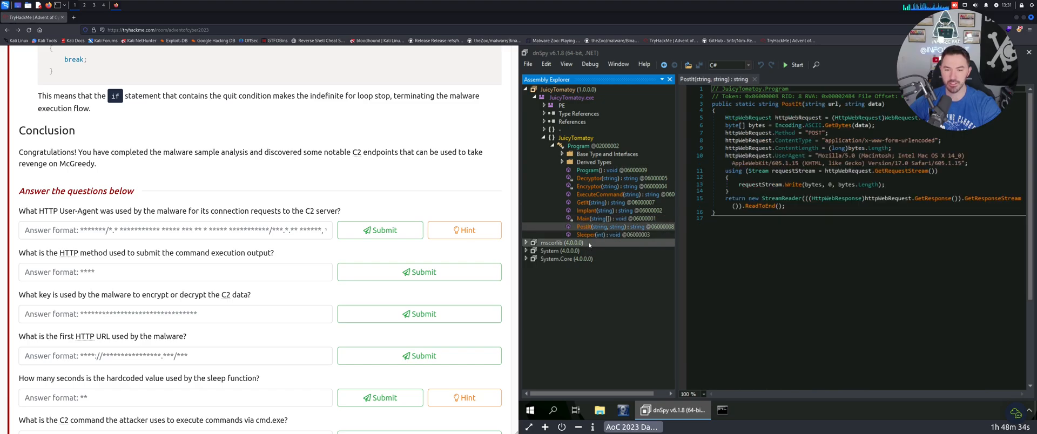
click(587, 235)
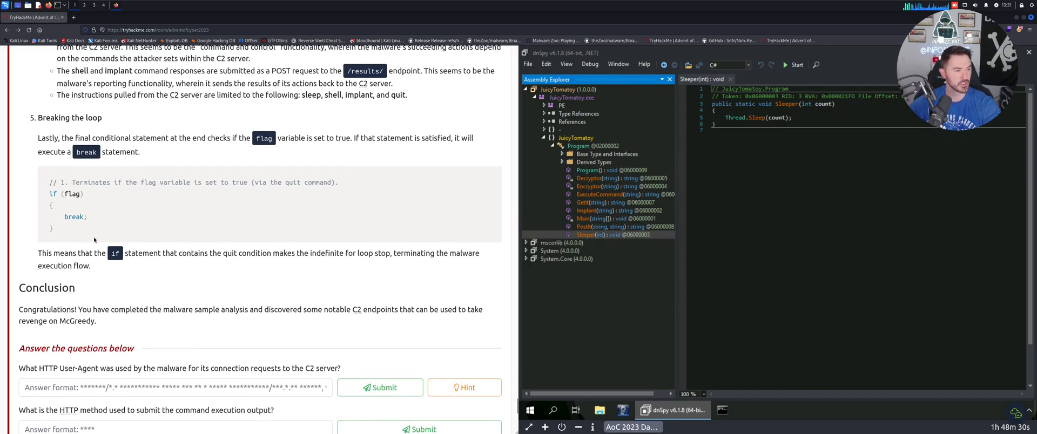
Select the Program class under JuicyTomatoy to show its full decompiled source with Main
scroll(down, 3)
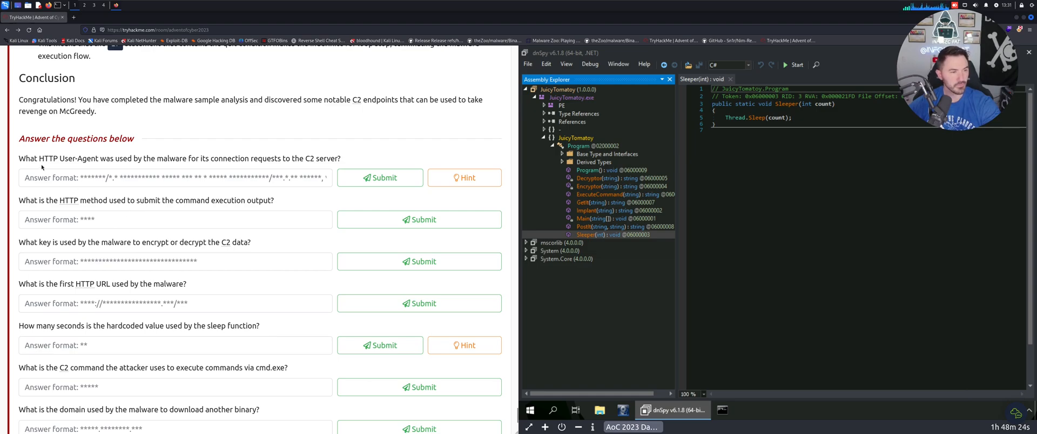
mouse_move(104, 168)
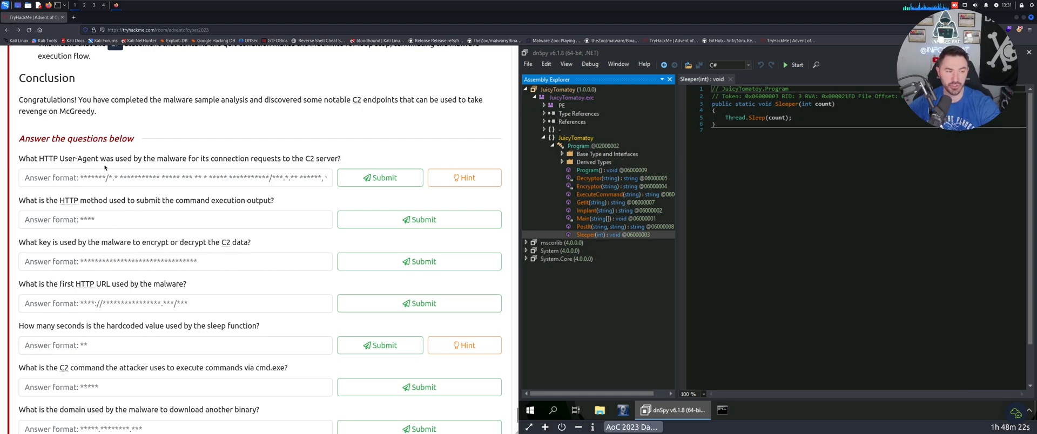
mouse_move(194, 167)
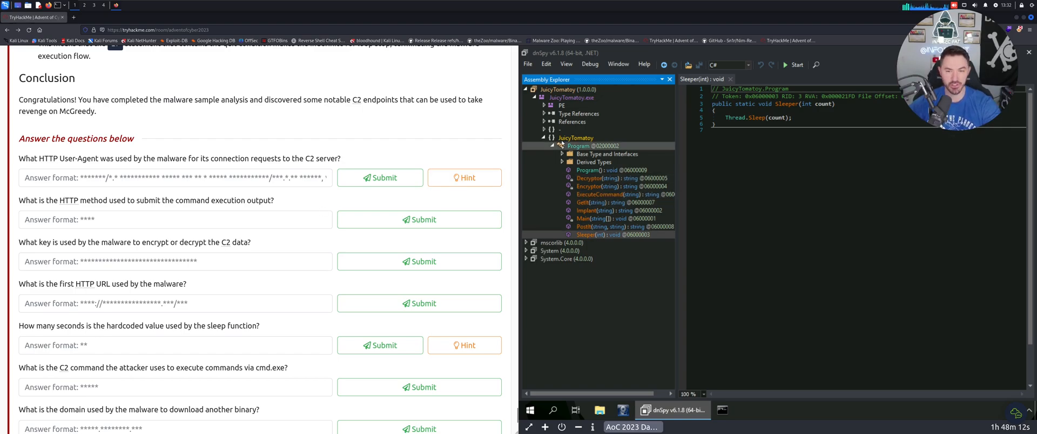
click(595, 145)
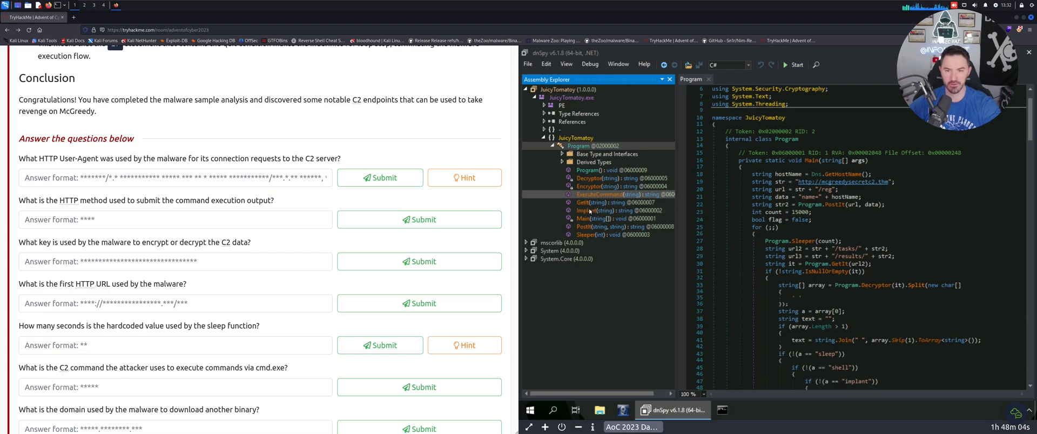
click(606, 194)
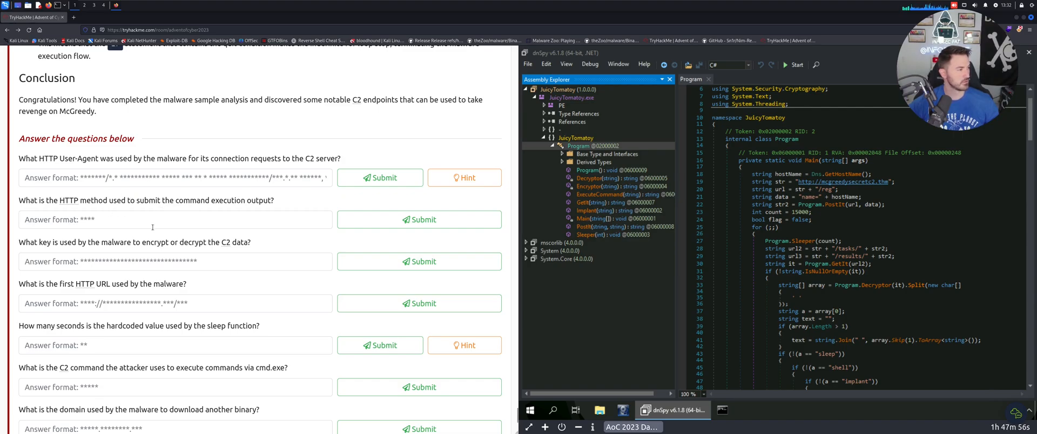
Reread the task's explanations of the malware's functions
scroll(down, 3)
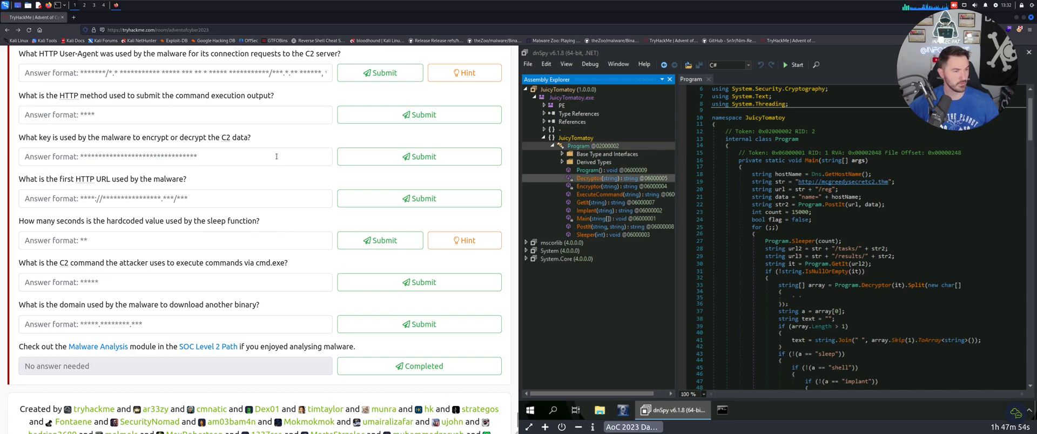
scroll(down, 3)
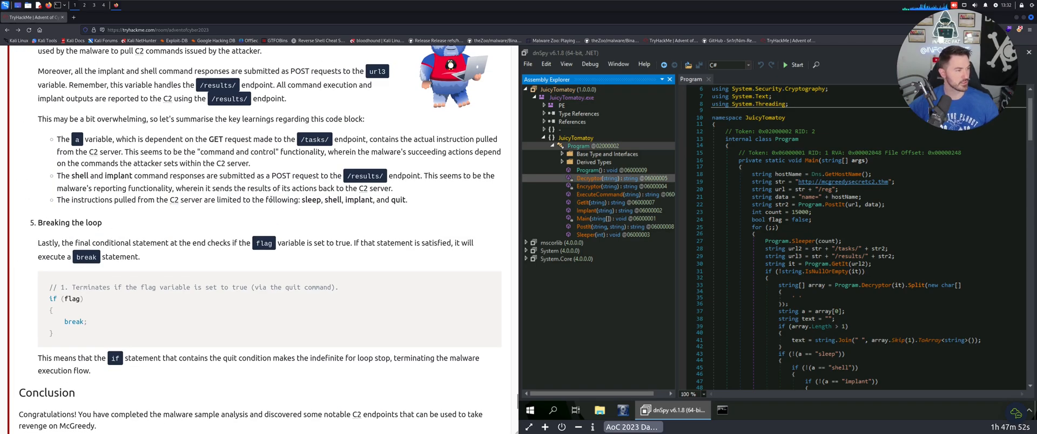
scroll(up, 3)
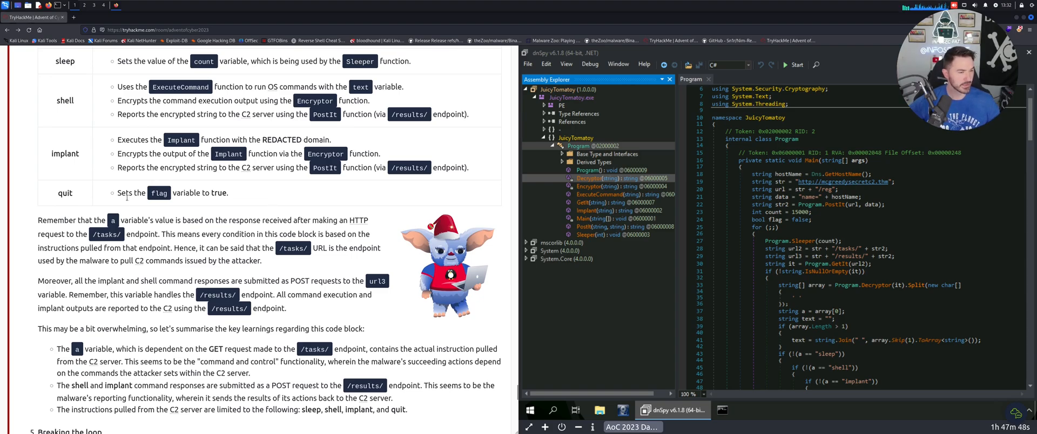
scroll(down, 3)
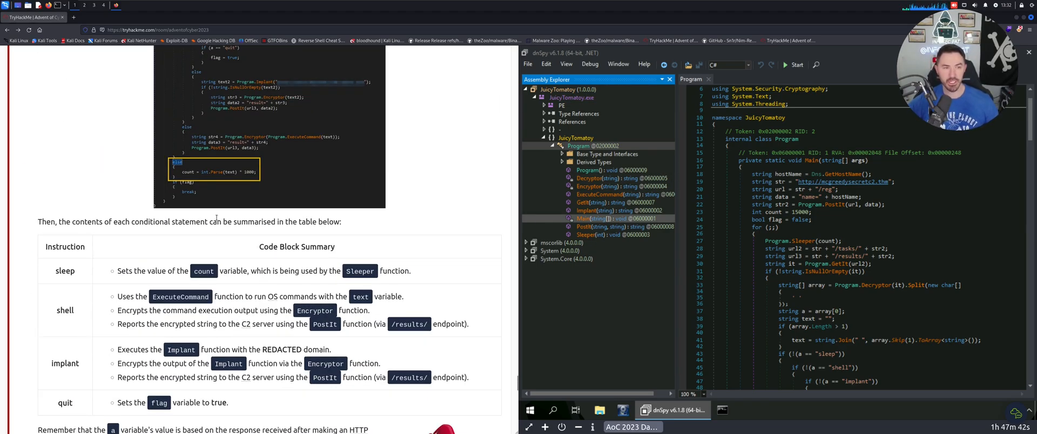
scroll(down, 3)
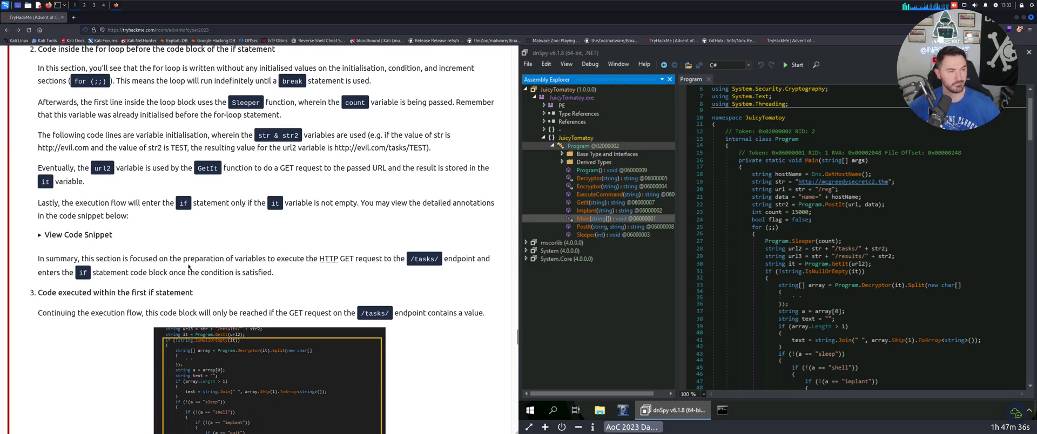
scroll(down, 3)
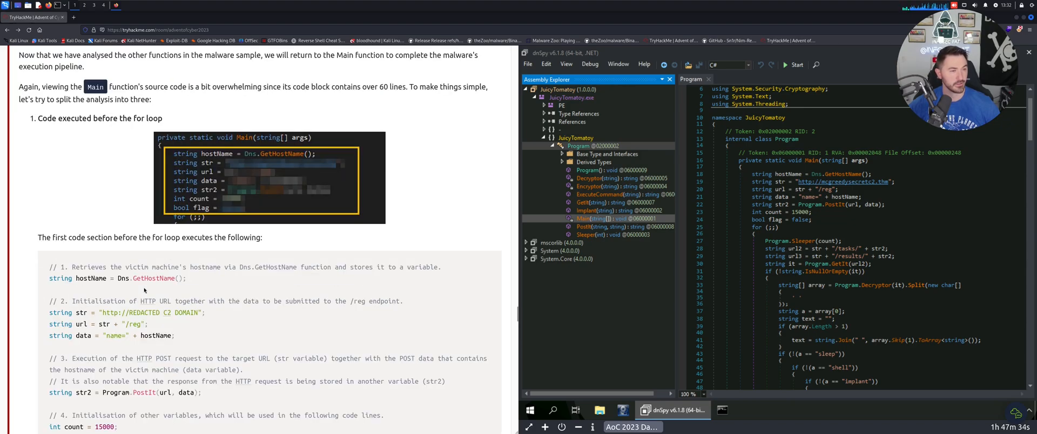
scroll(down, 3)
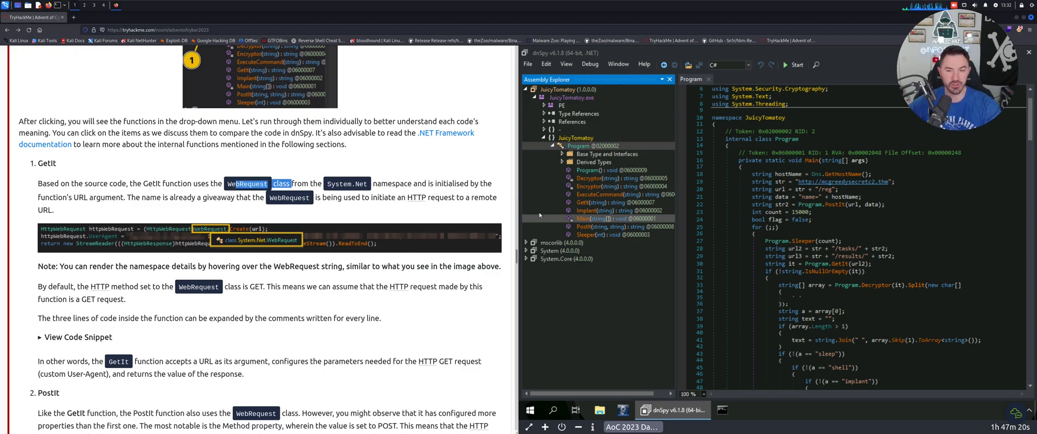
mouse_move(598, 203)
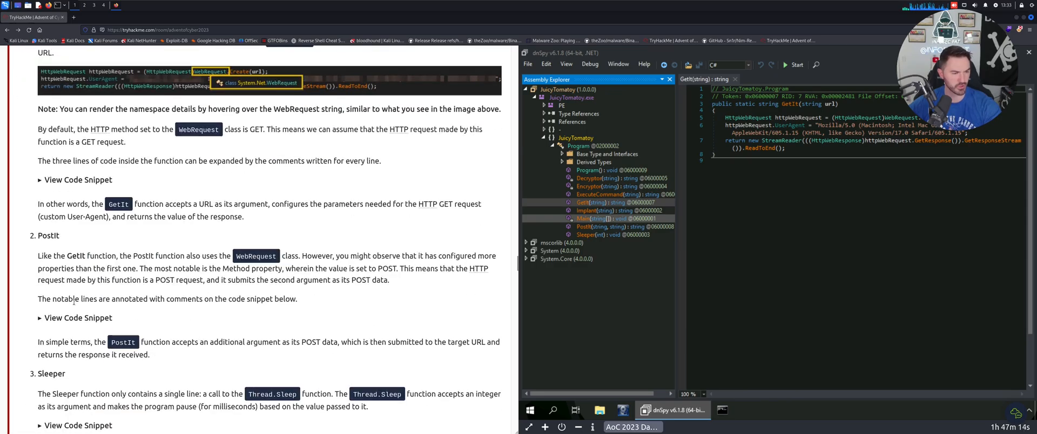
Return down the task page to the Day 9 questions
scroll(down, 3)
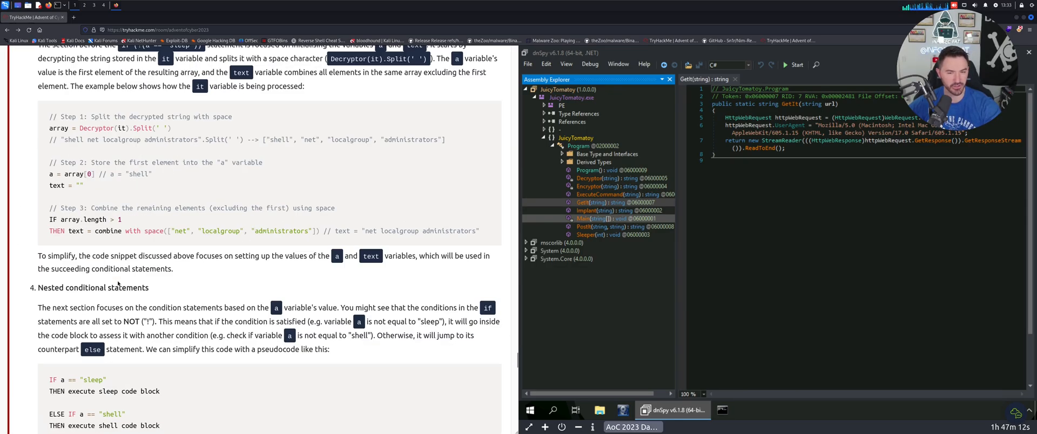
scroll(down, 3)
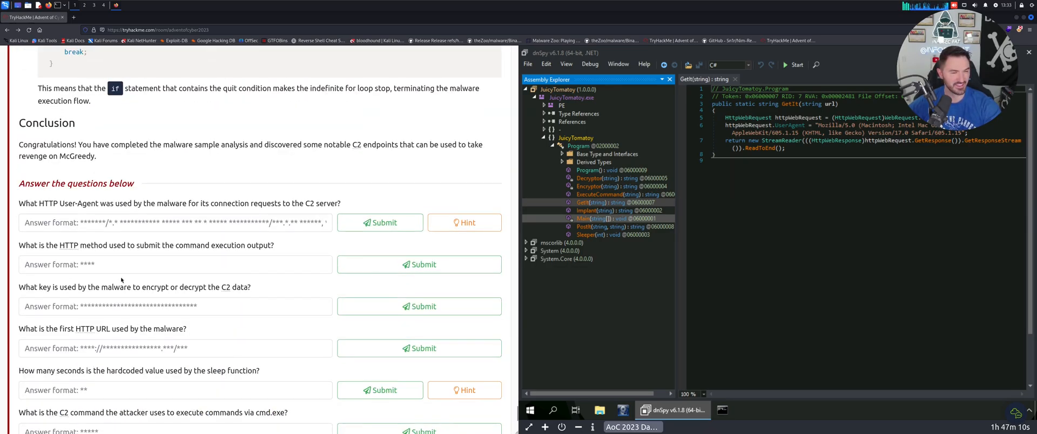
scroll(down, 3)
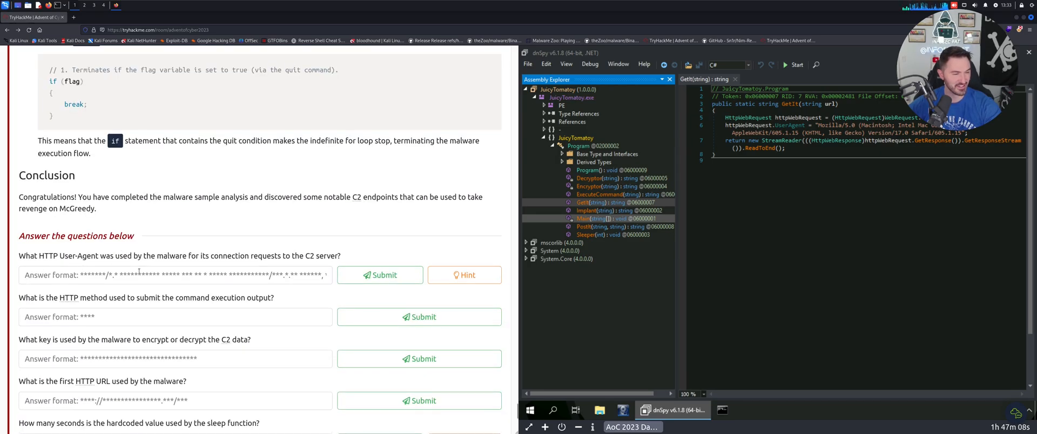
mouse_move(268, 267)
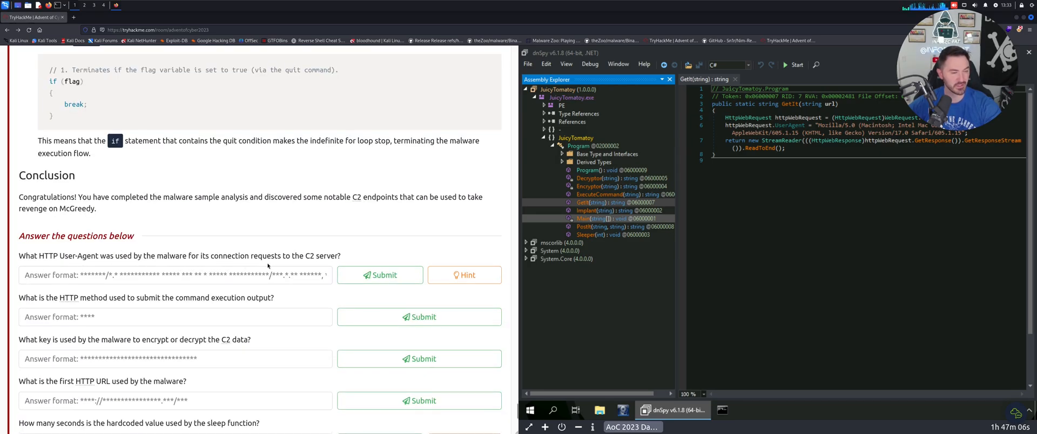
mouse_move(585, 227)
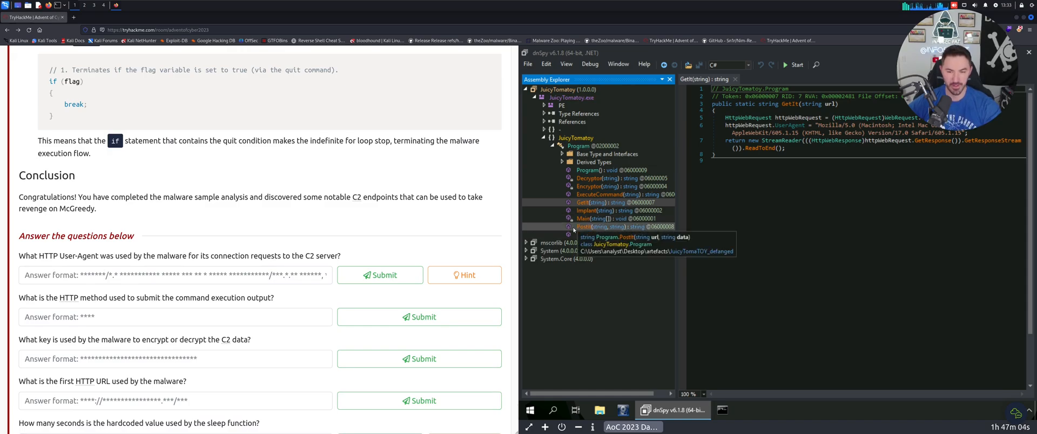
Copy the UserAgent string from PostIt and submit it as the C2 User-Agent answer
double_click(586, 227)
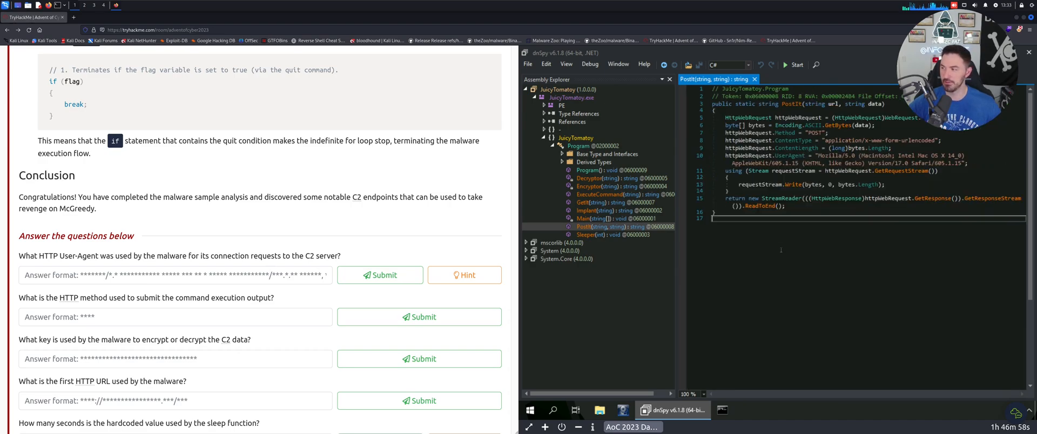
click(689, 394)
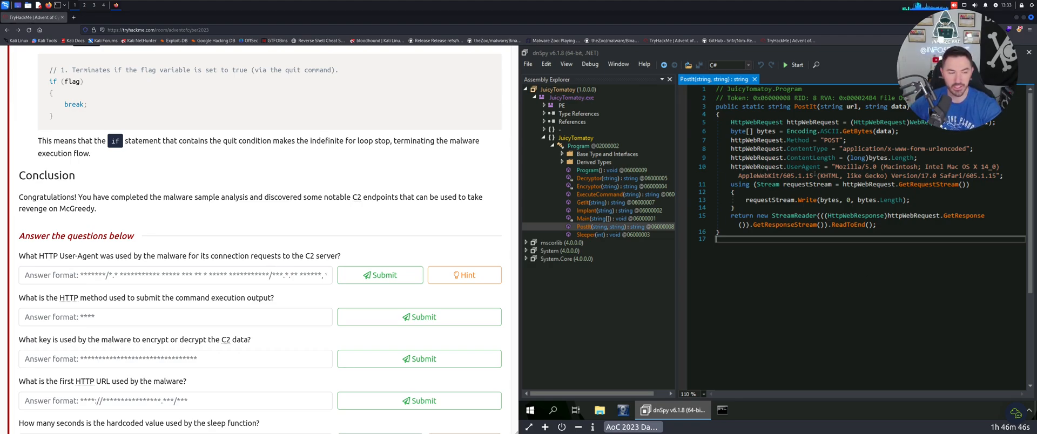
click(591, 178)
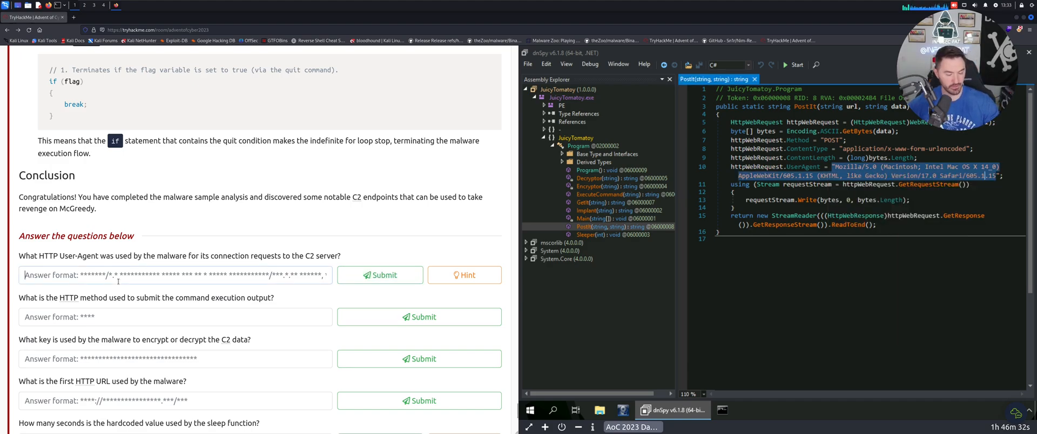
click(383, 276)
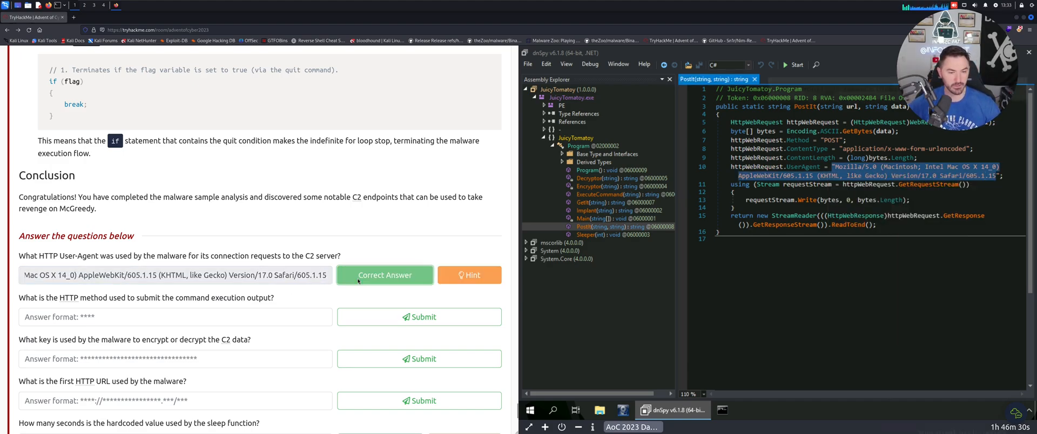
click(384, 276)
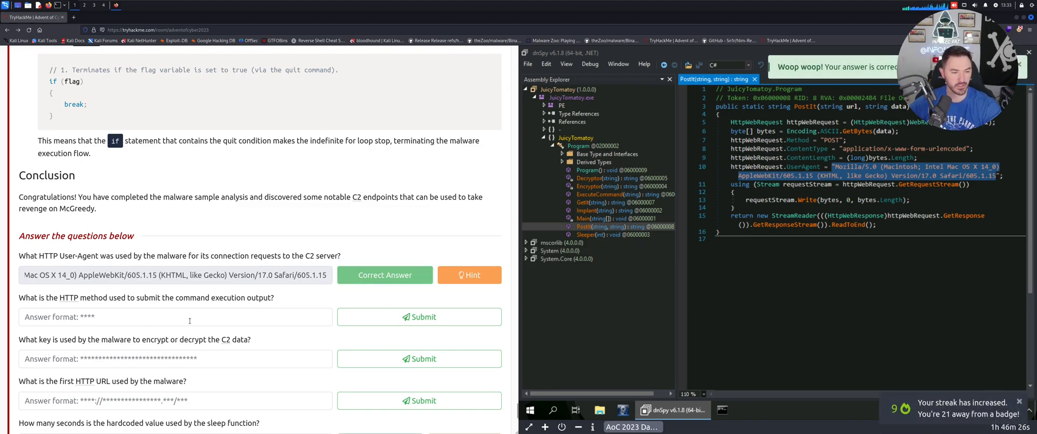
click(175, 317)
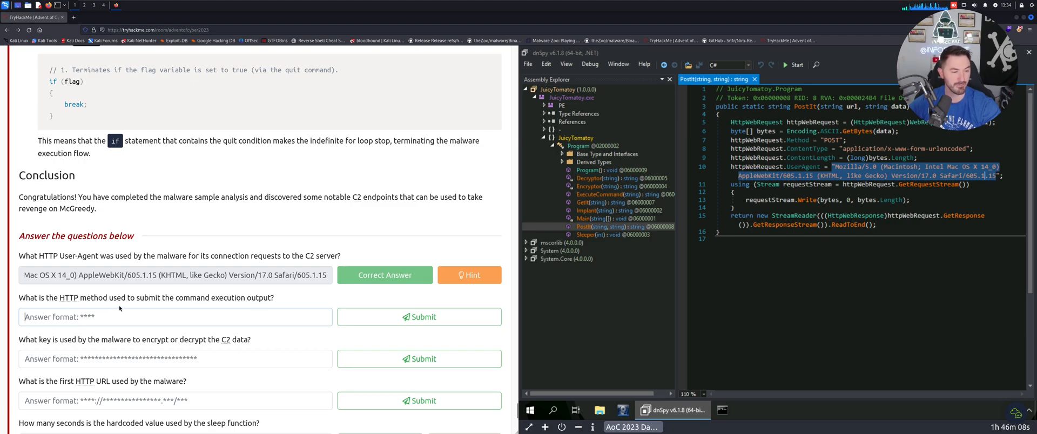
mouse_move(235, 308)
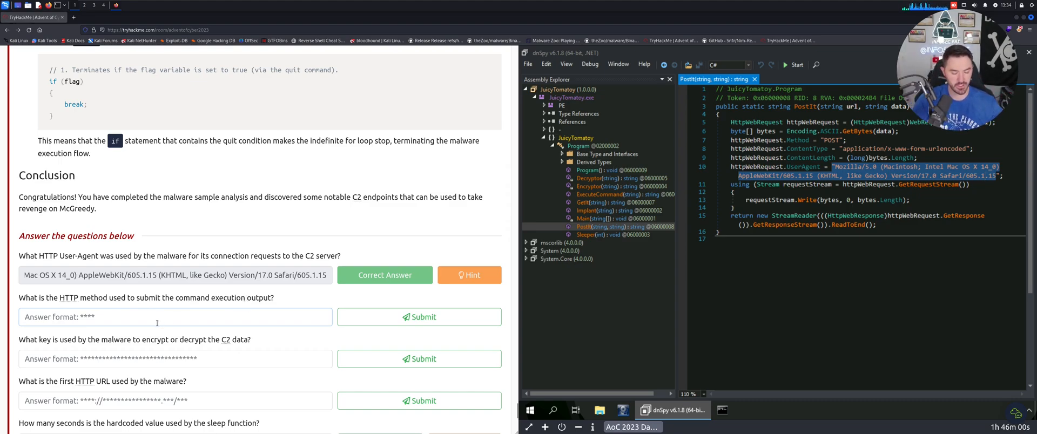
Submit POST as the HTTP method answer and move on to the next questions
click(420, 316)
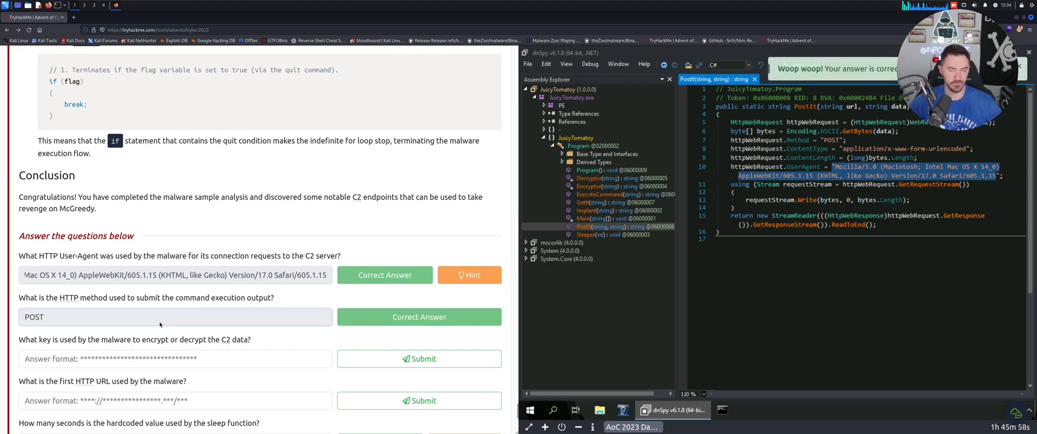
scroll(down, 3)
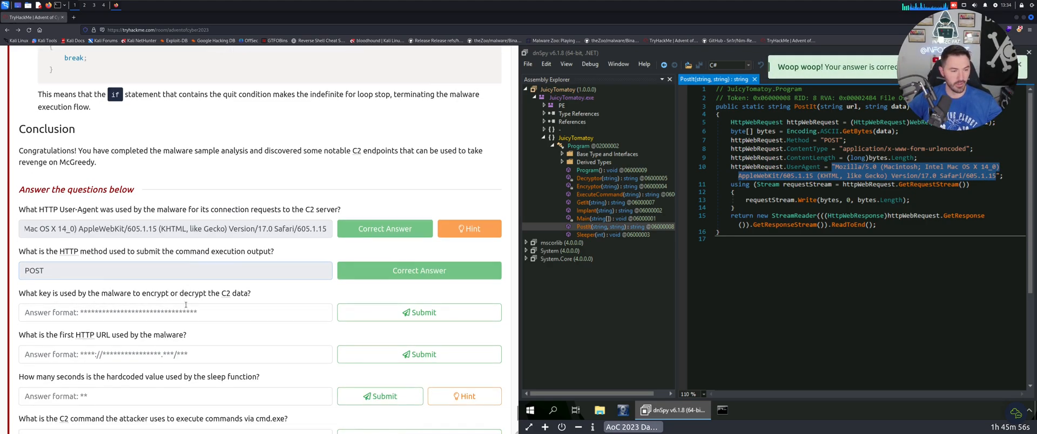
scroll(down, 3)
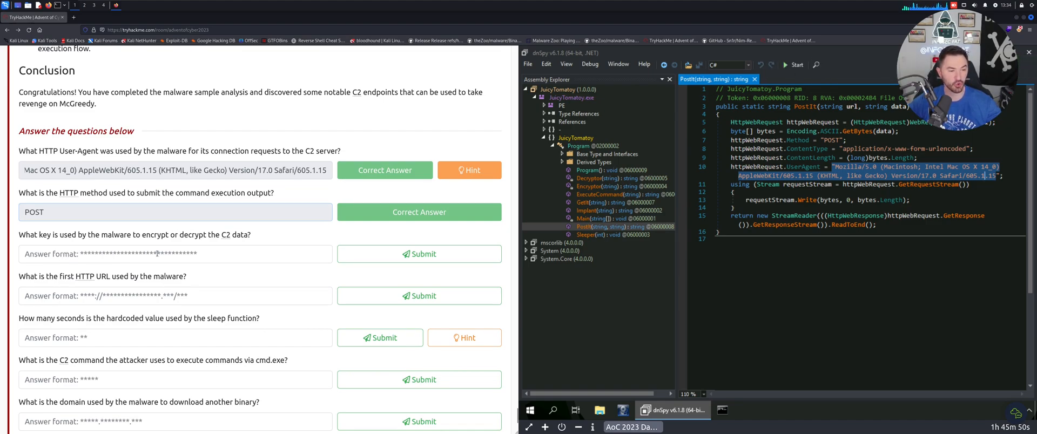
click(175, 254)
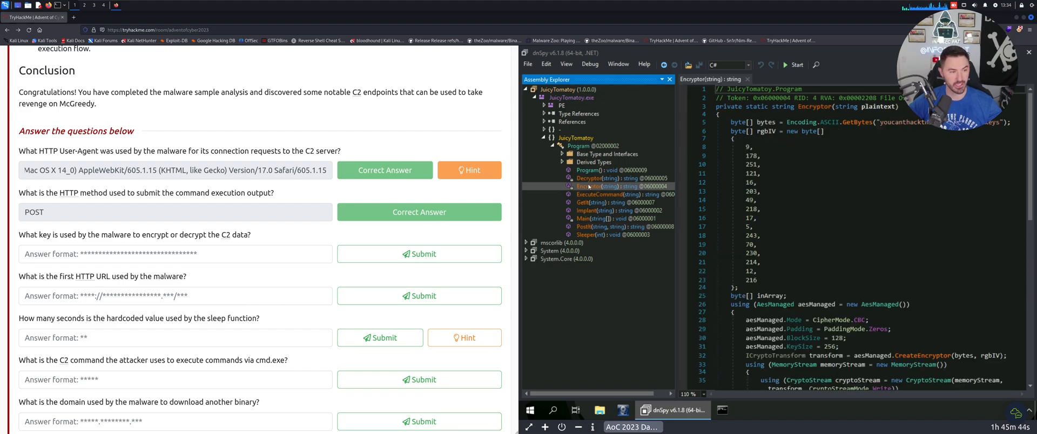
mouse_move(686, 197)
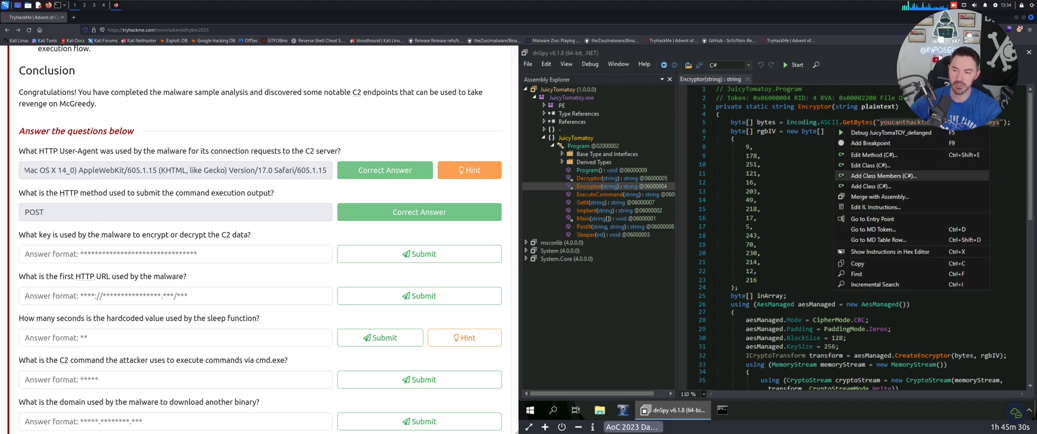
click(165, 272)
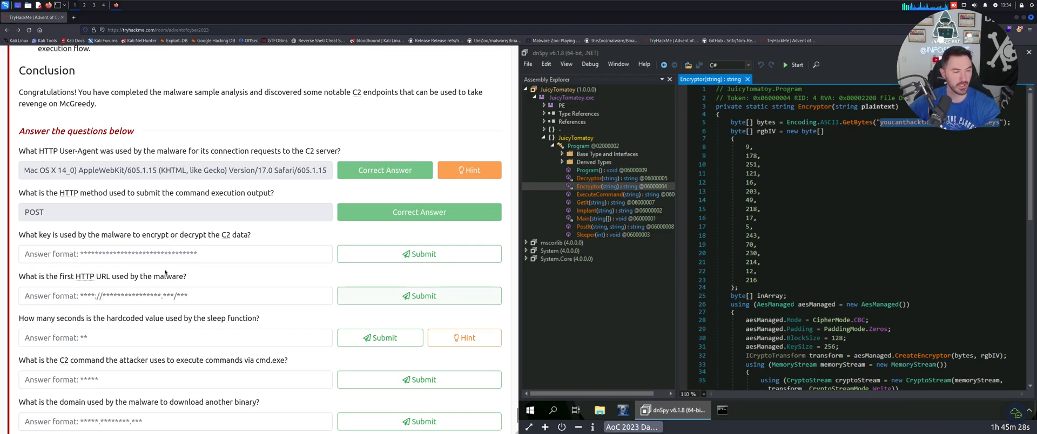
text(youcanthackthissupersecurec2keys)
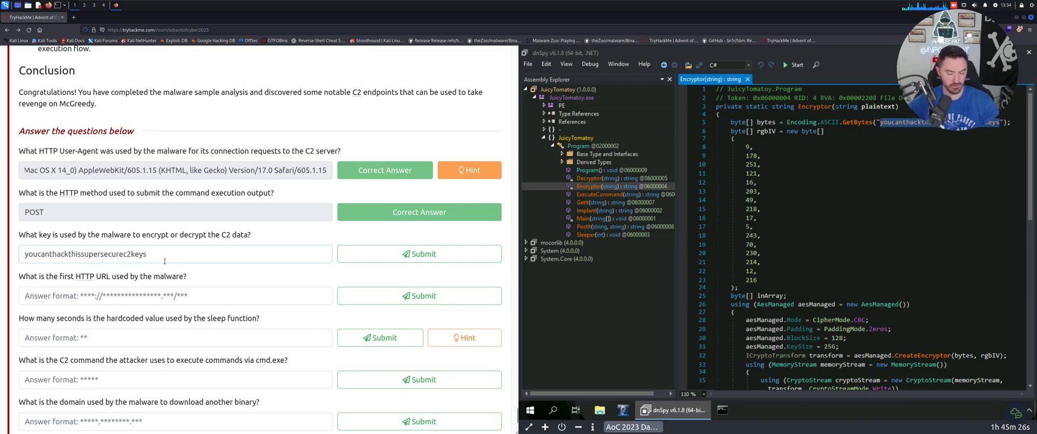
click(419, 254)
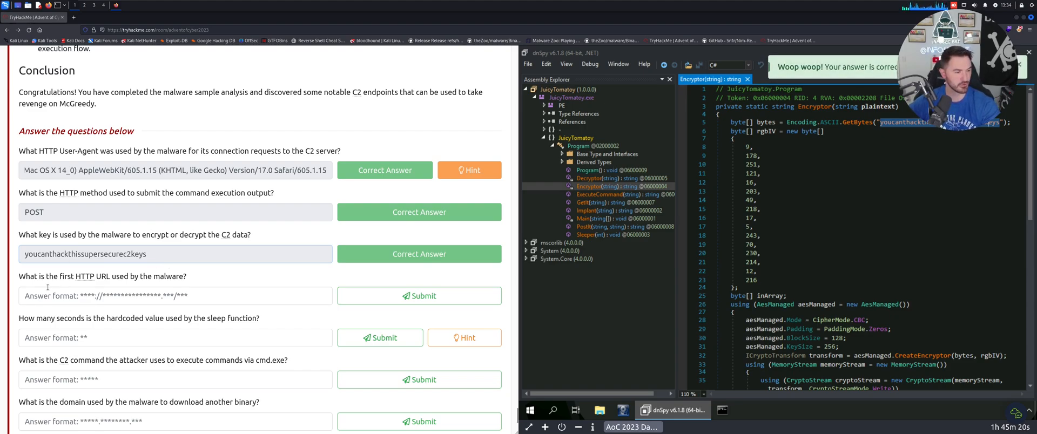
scroll(down, 3)
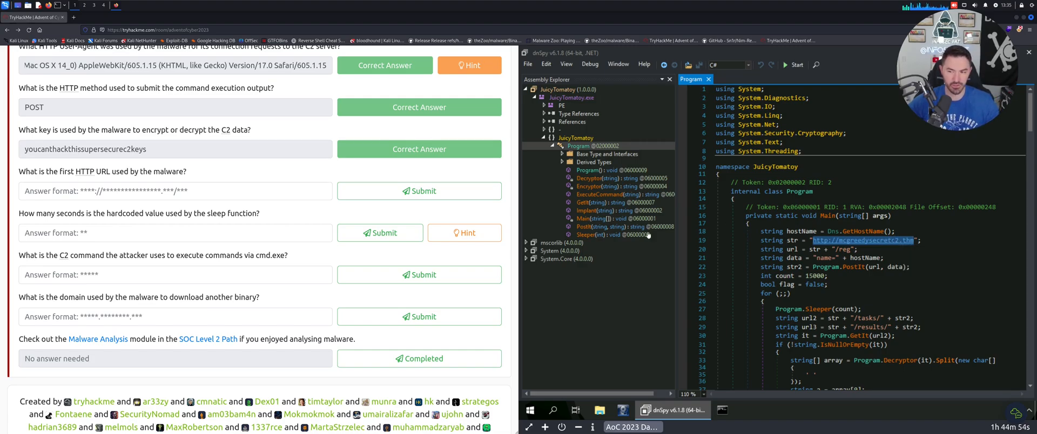
text(http://mcgreedysecretc2.thm)
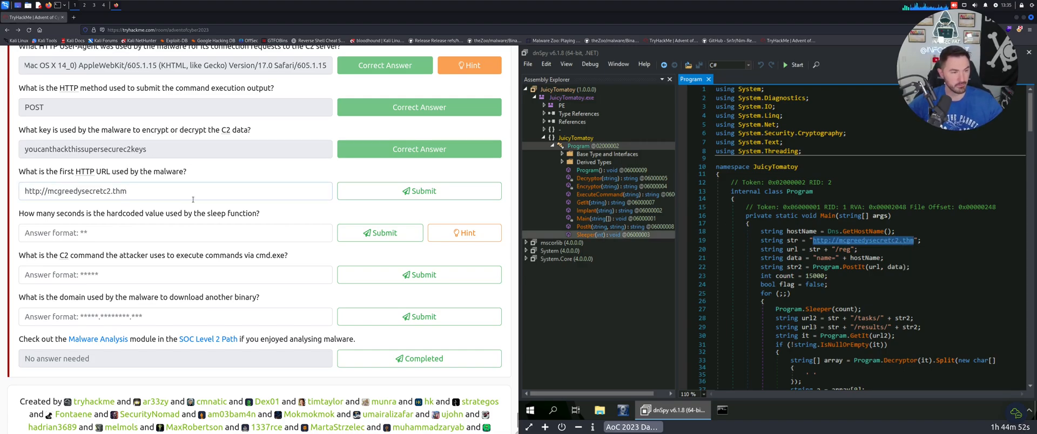
text(/reg)
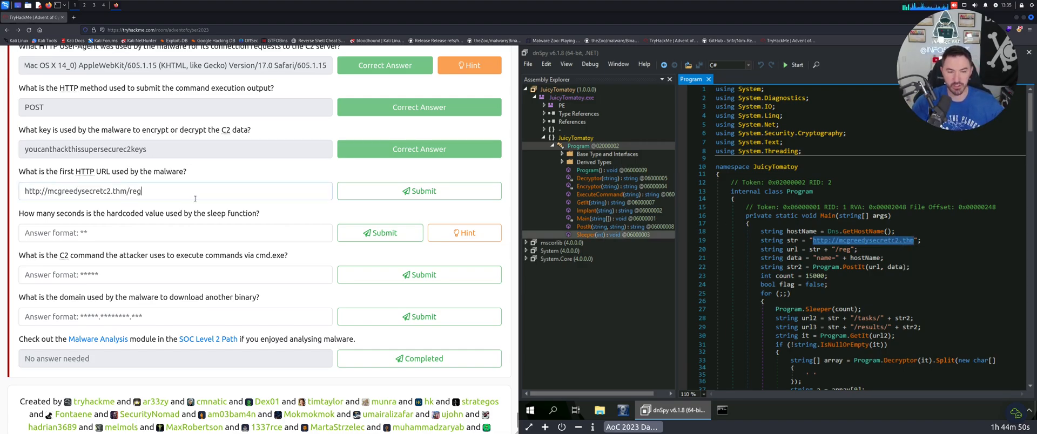
click(418, 191)
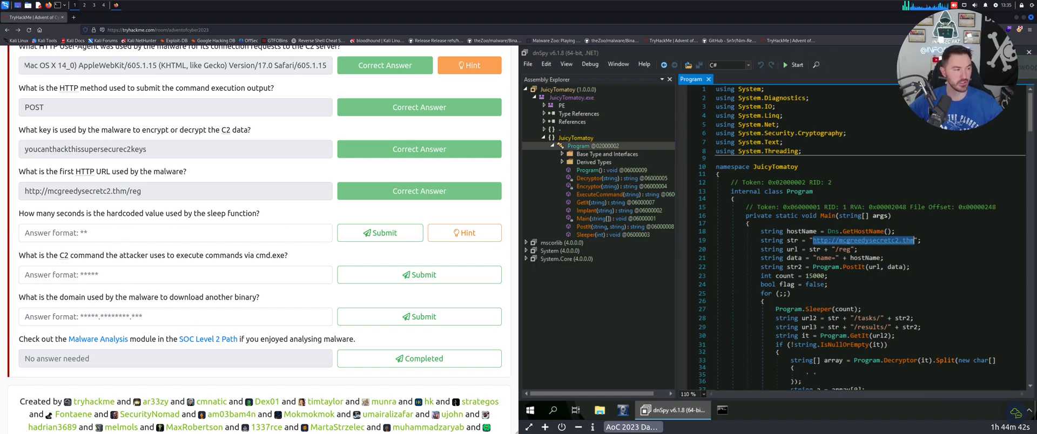
click(175, 233)
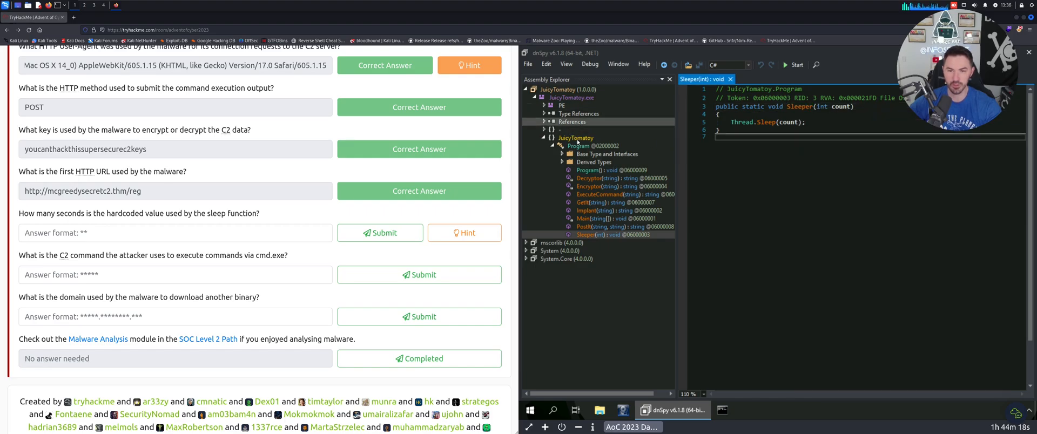
Answer the sleep-duration question with 15, read from count = 15000 in Main's code
click(588, 178)
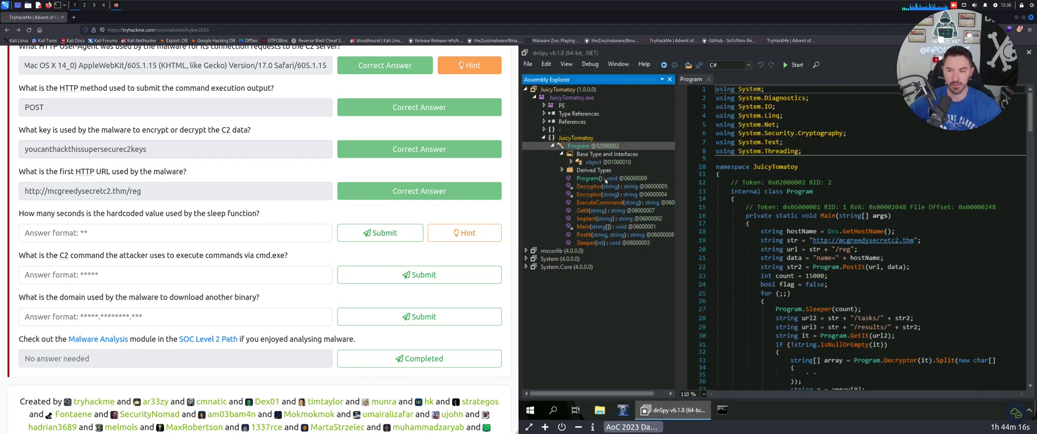
scroll(down, 3)
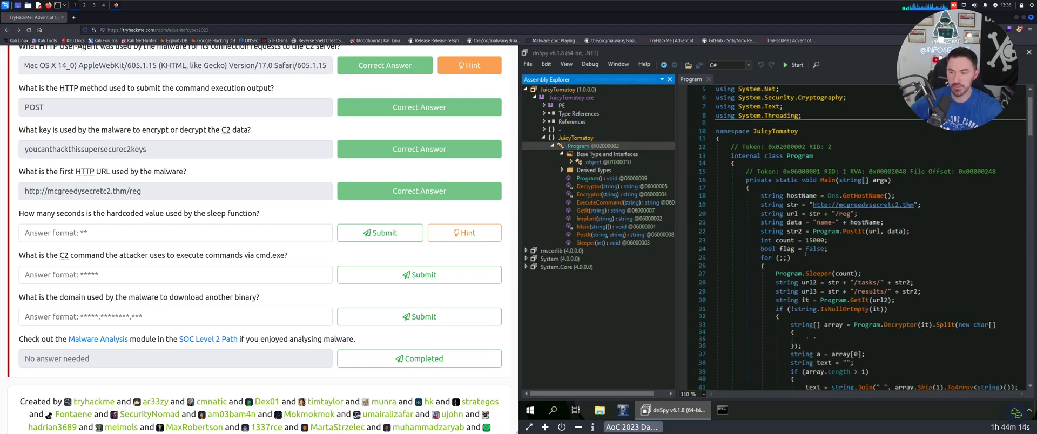
scroll(down, 3)
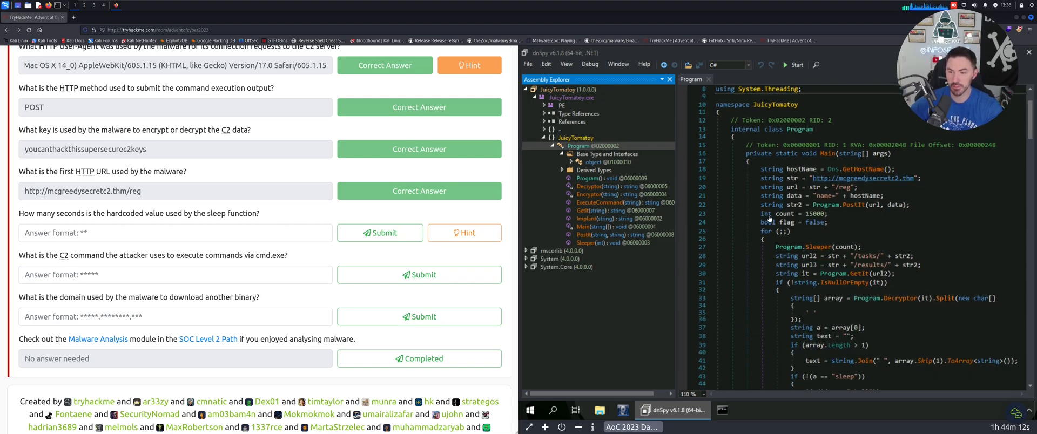
click(794, 214)
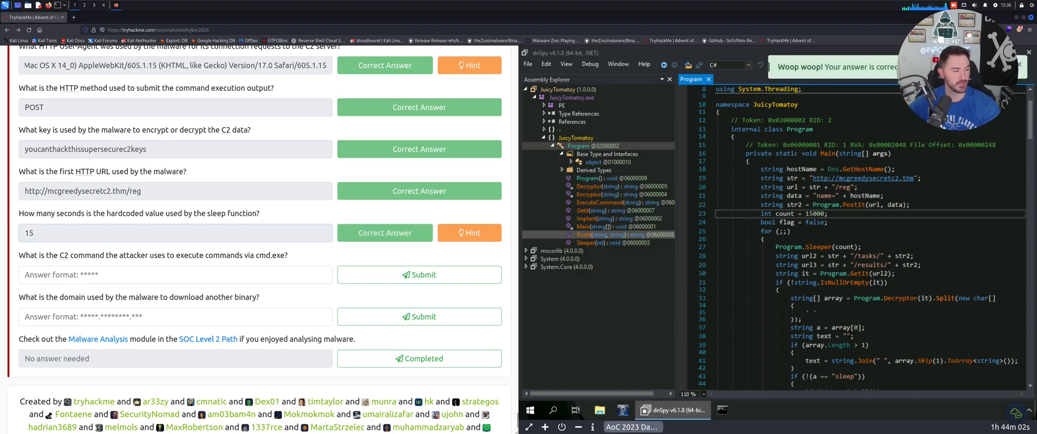
click(175, 275)
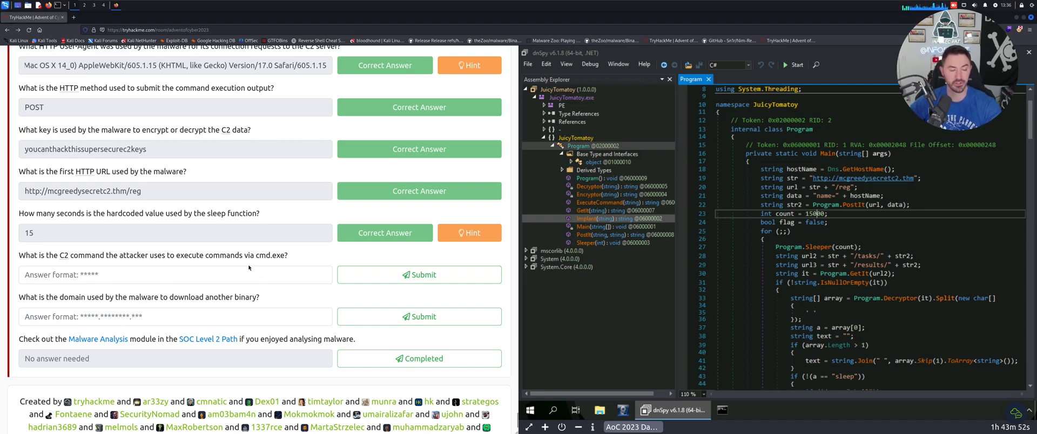
mouse_move(238, 265)
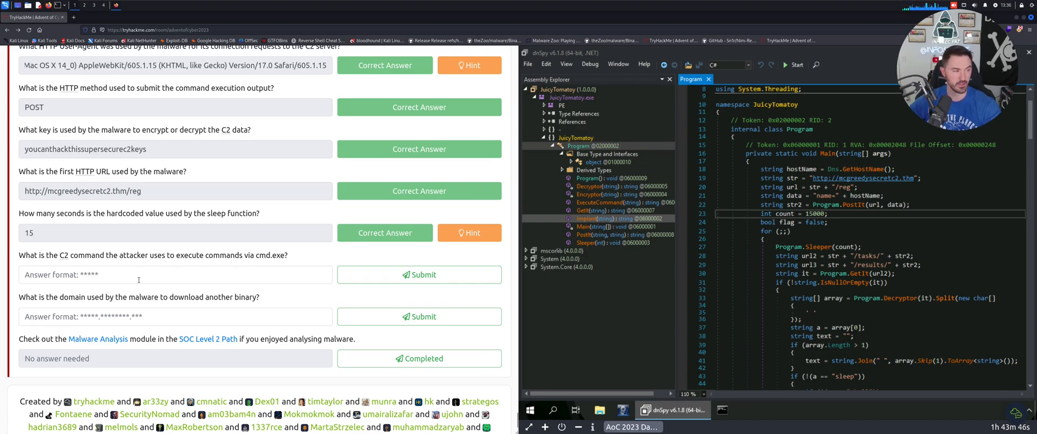
Locate the command checks in Main's decompiled code using Find
click(605, 227)
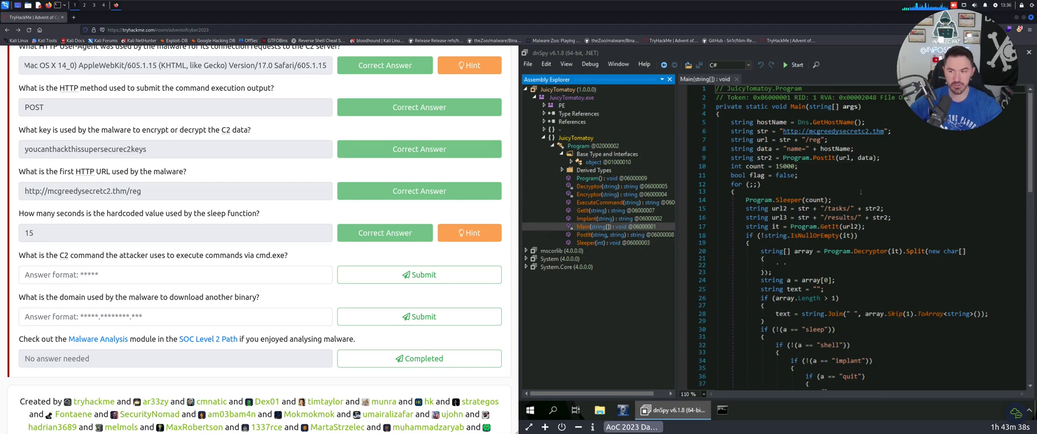
scroll(down, 3)
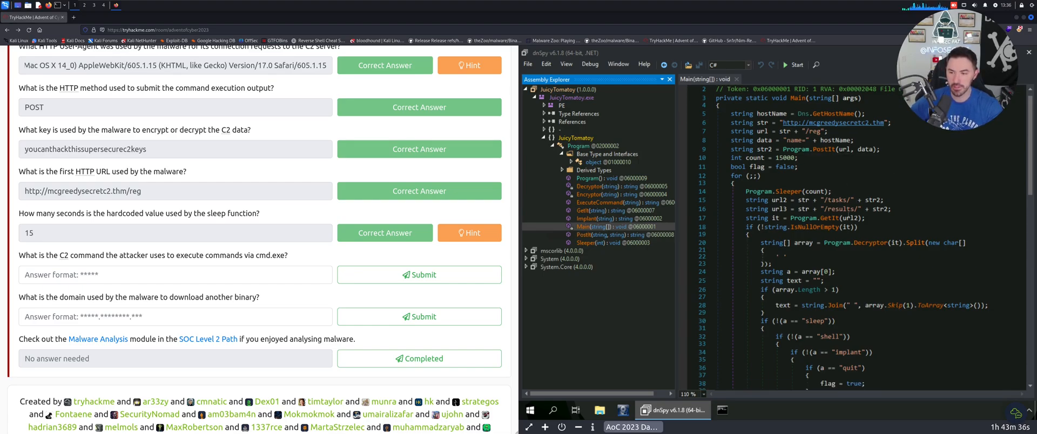
scroll(down, 3)
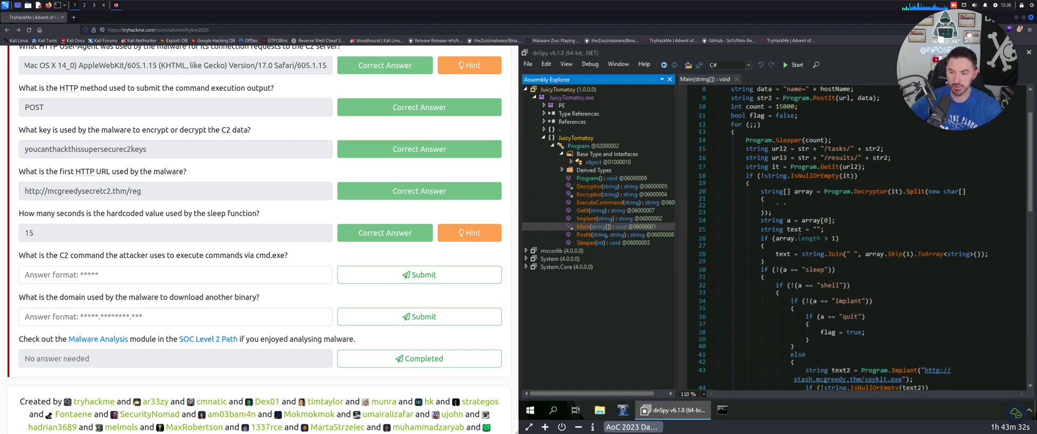
scroll(down, 3)
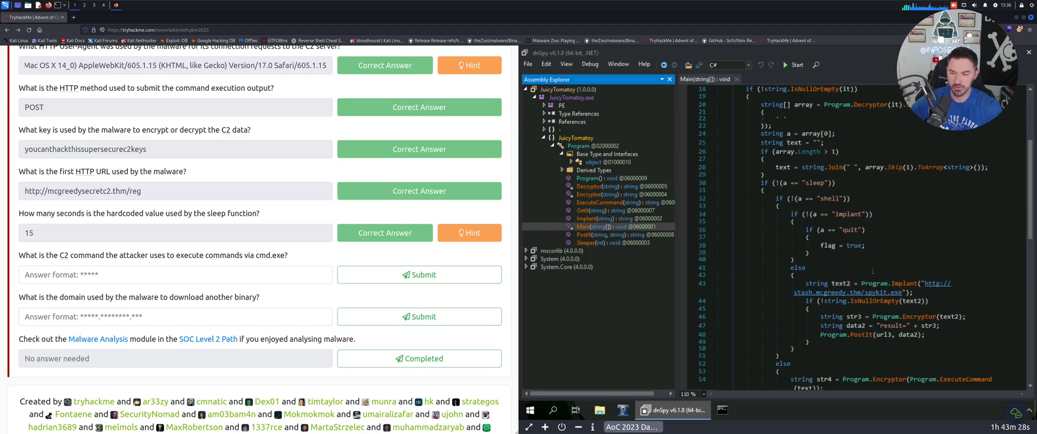
right_click(827, 207)
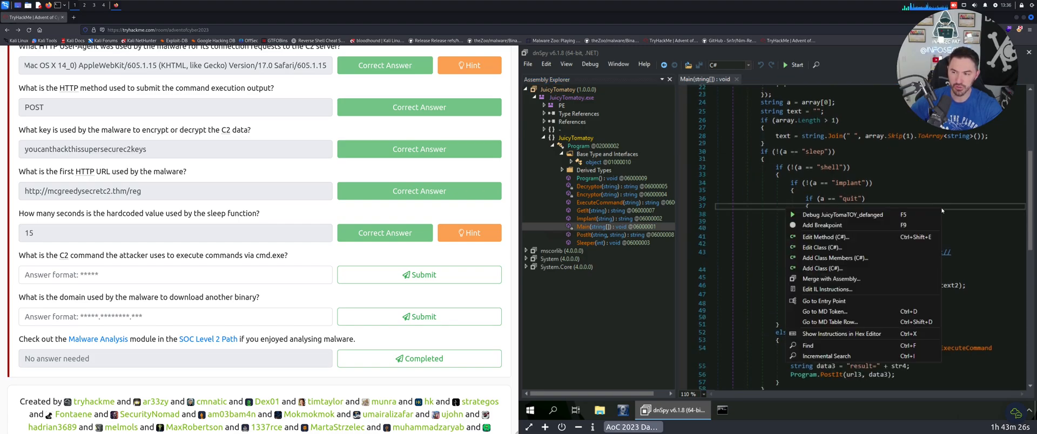
mouse_move(808, 344)
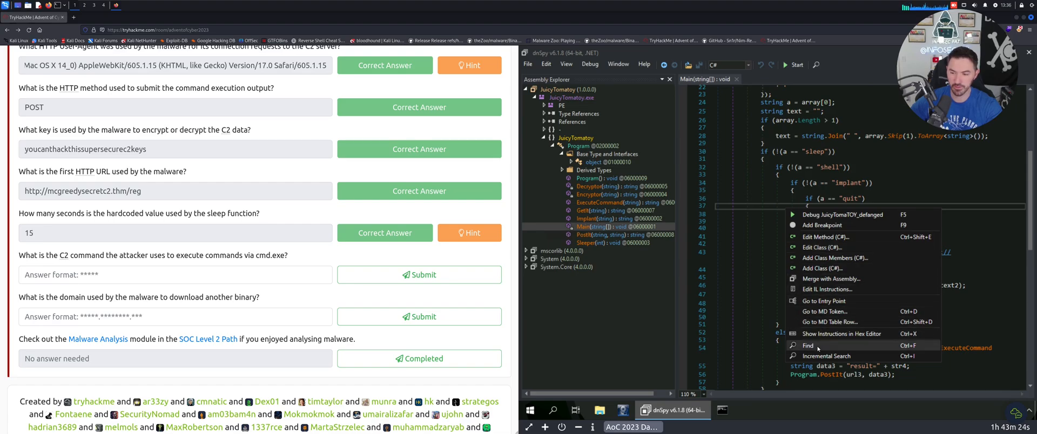
click(808, 344)
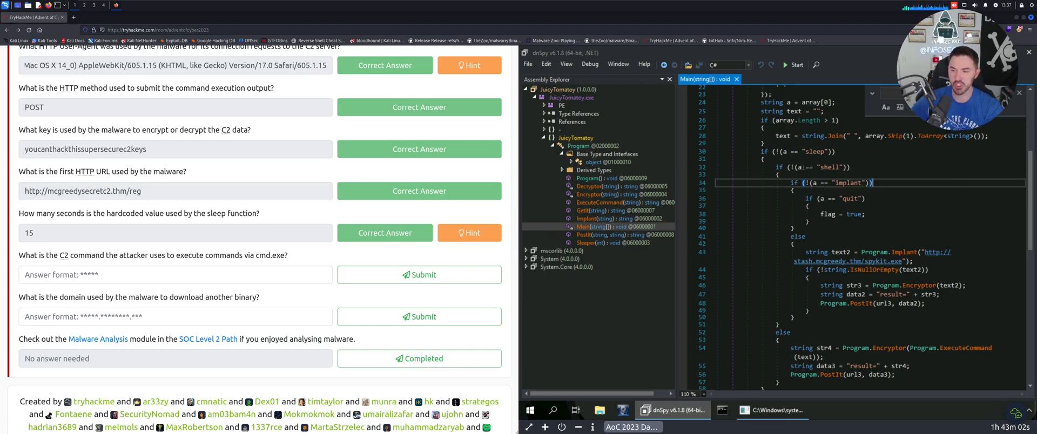
Answer the cmd.exe command question with shell and submit it
scroll(down, 3)
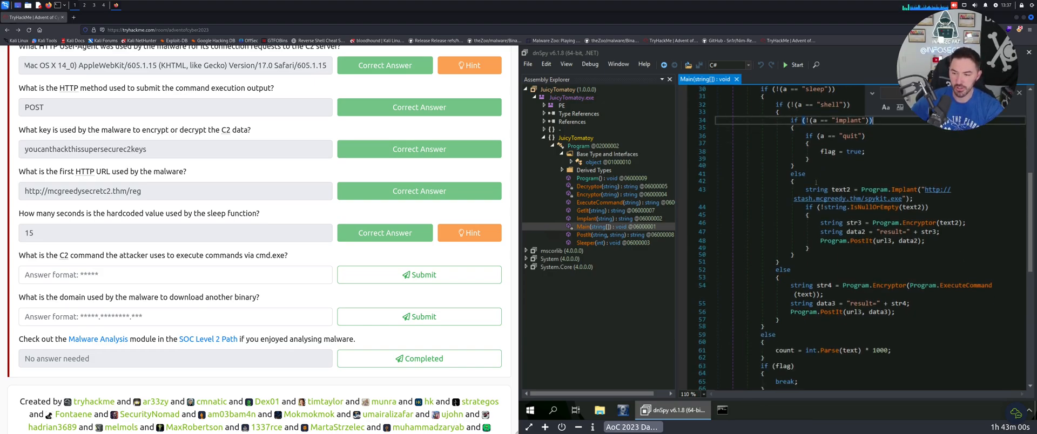
scroll(down, 3)
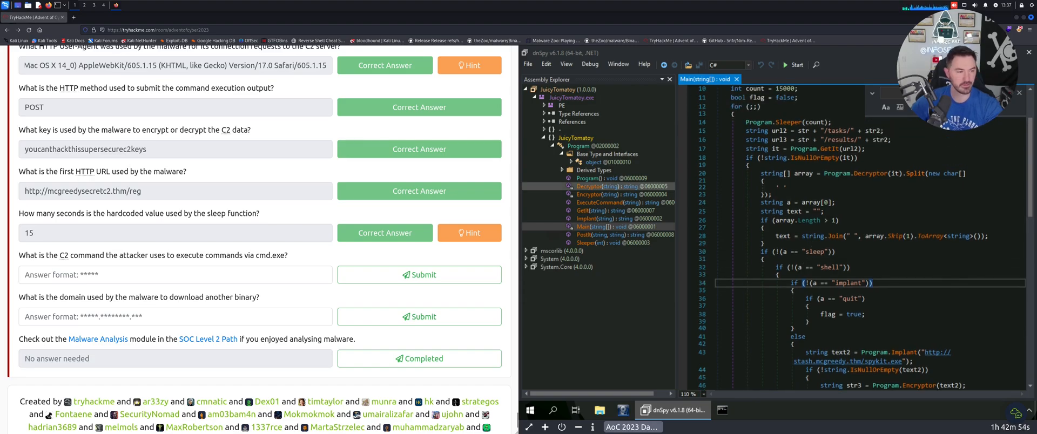
text(sh)
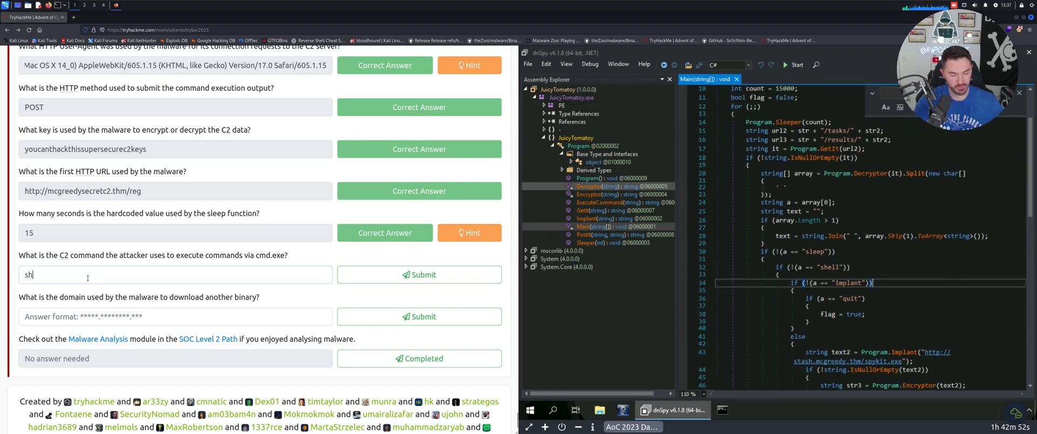
click(419, 276)
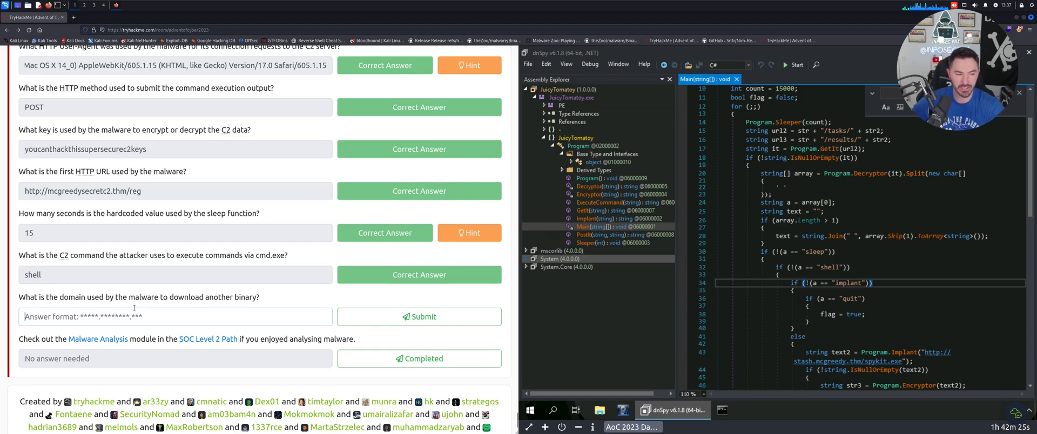
Answer the download-domain question with stash.mcgreedy.thm from the Implant URL and submit it
click(175, 316)
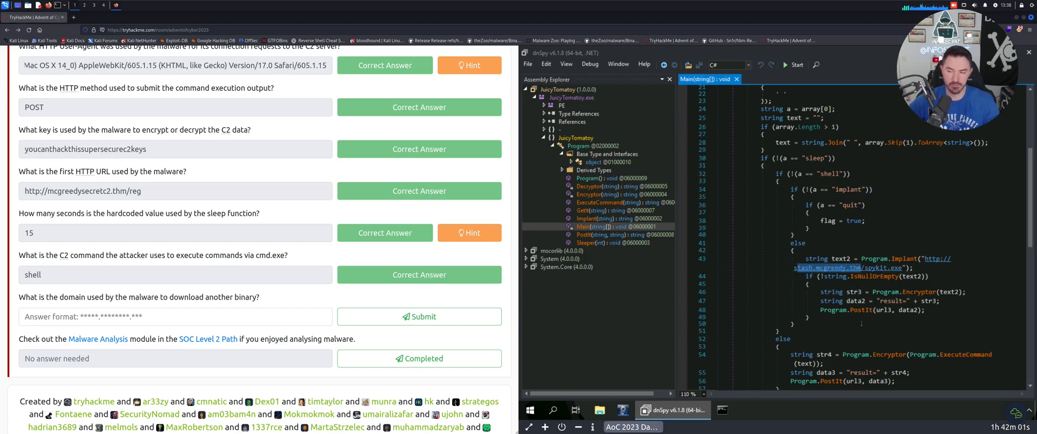
text(s)
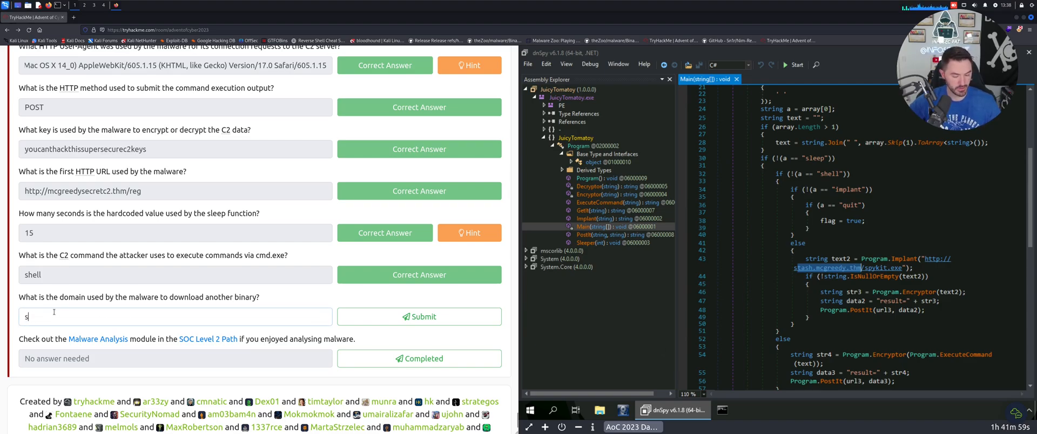
click(419, 316)
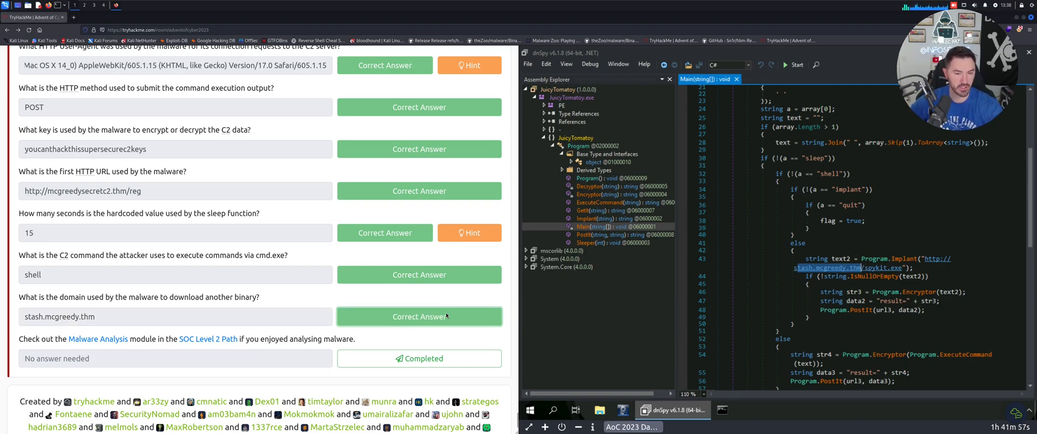
click(419, 316)
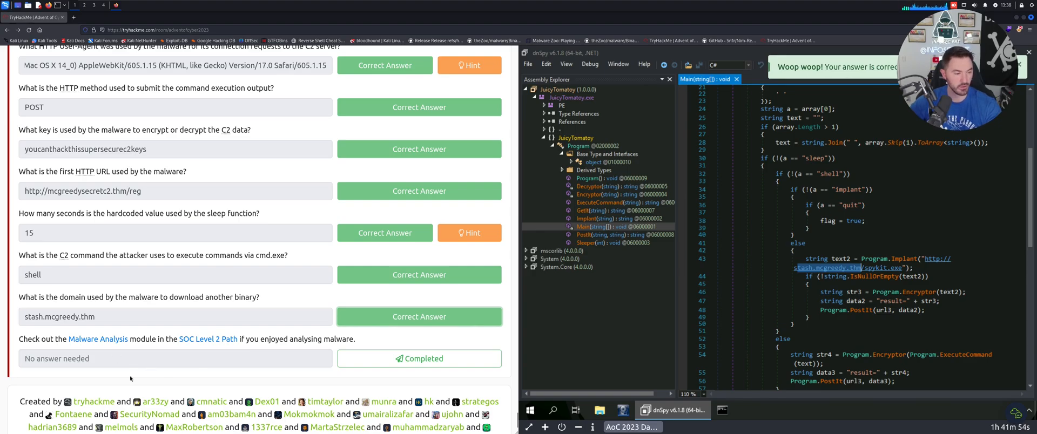